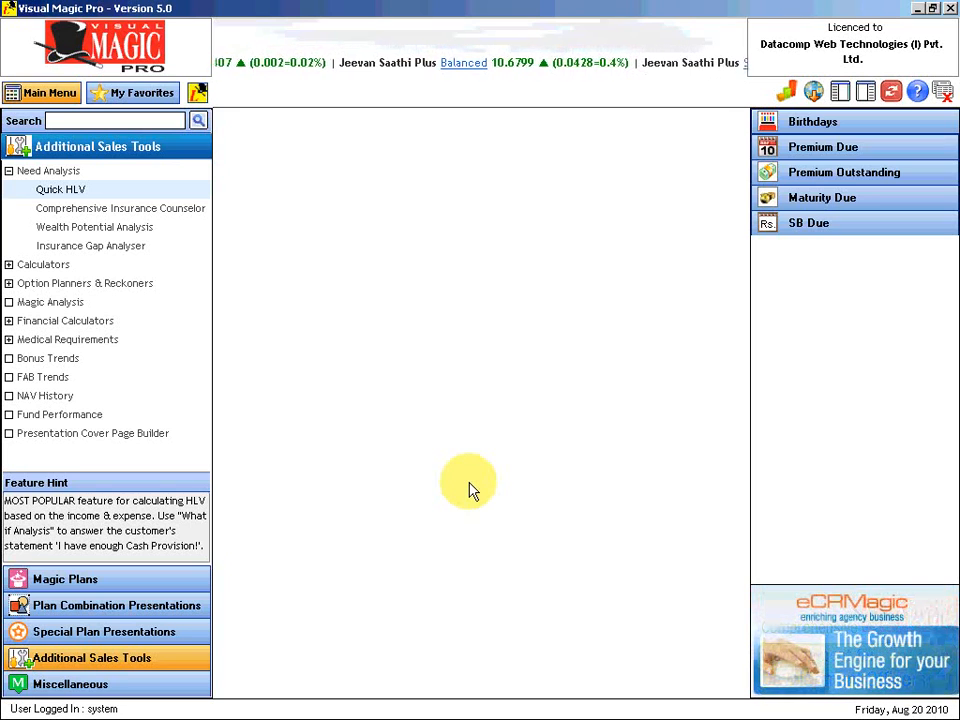
pyautogui.click(61, 189)
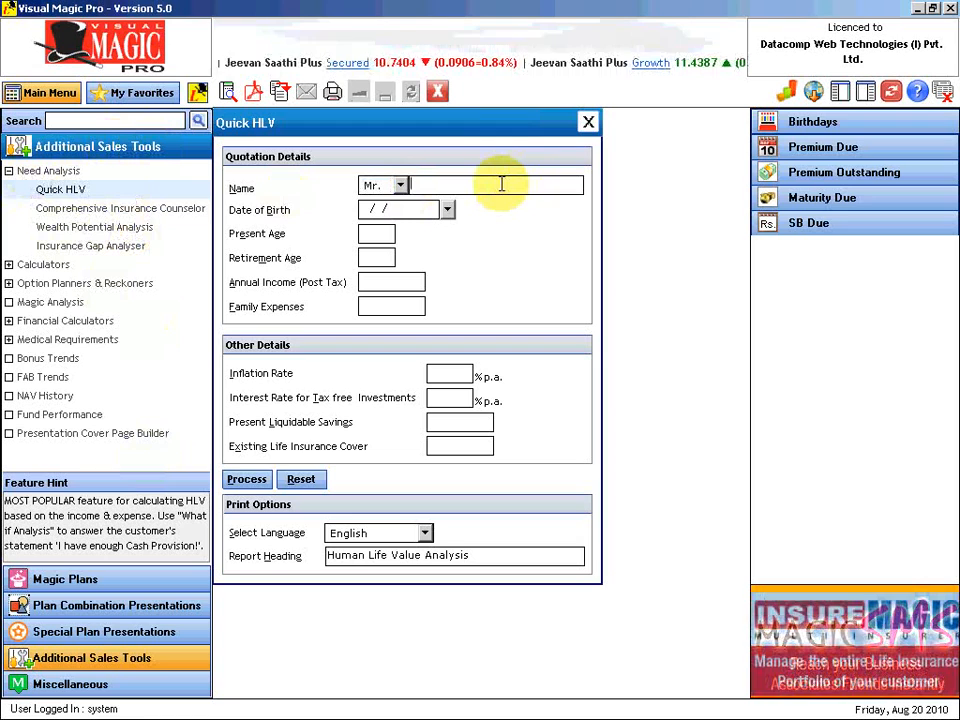
pyautogui.write('D')
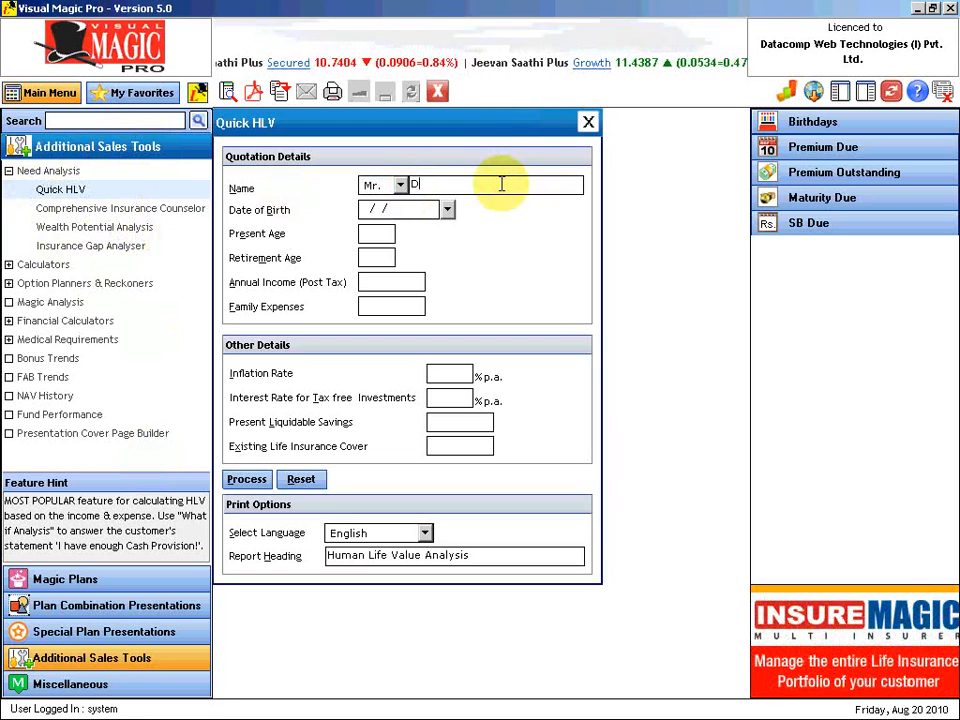
pyautogui.write('eepak S')
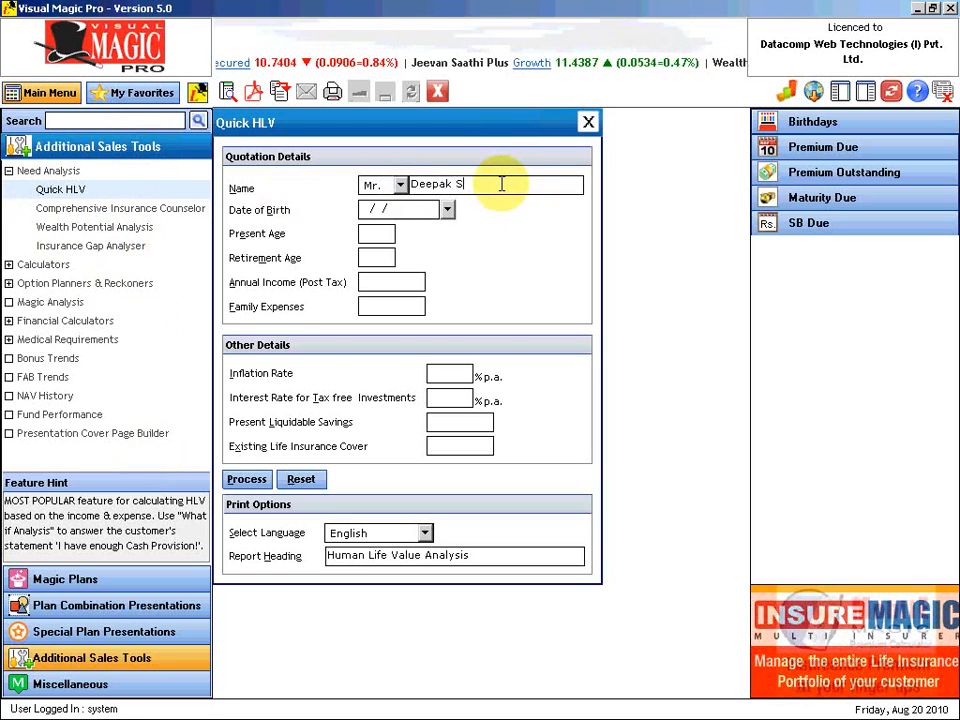
pyautogui.write('hah')
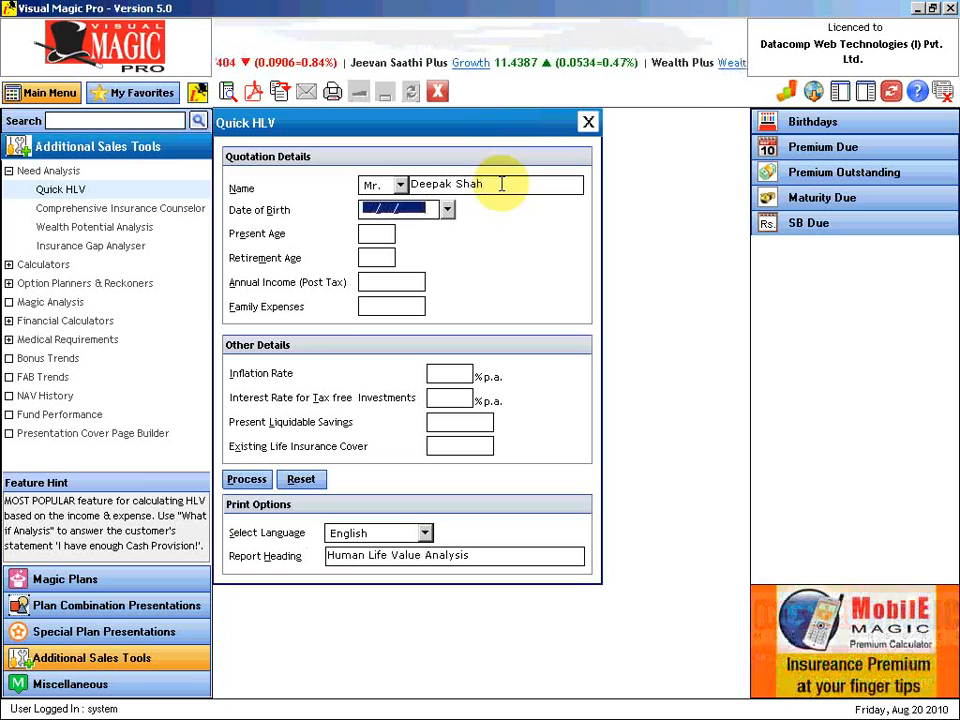
# Enter age 35, birth date 20/08/1975, retirement age 60, income 600000 and expenses 360000.
pyautogui.write('35')
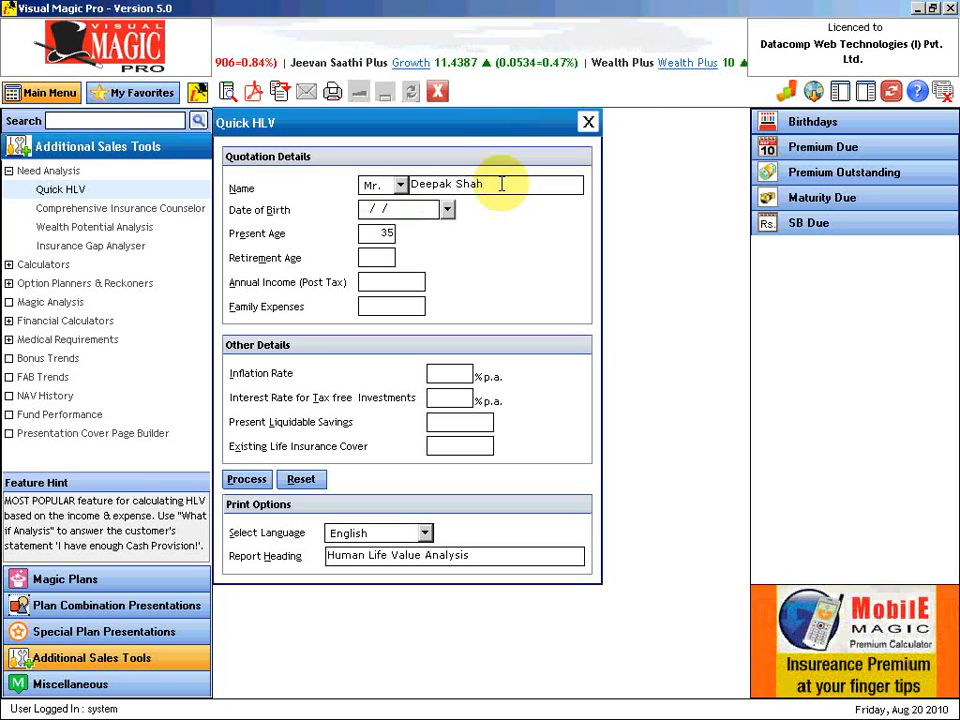
pyautogui.write('20/08/1975')
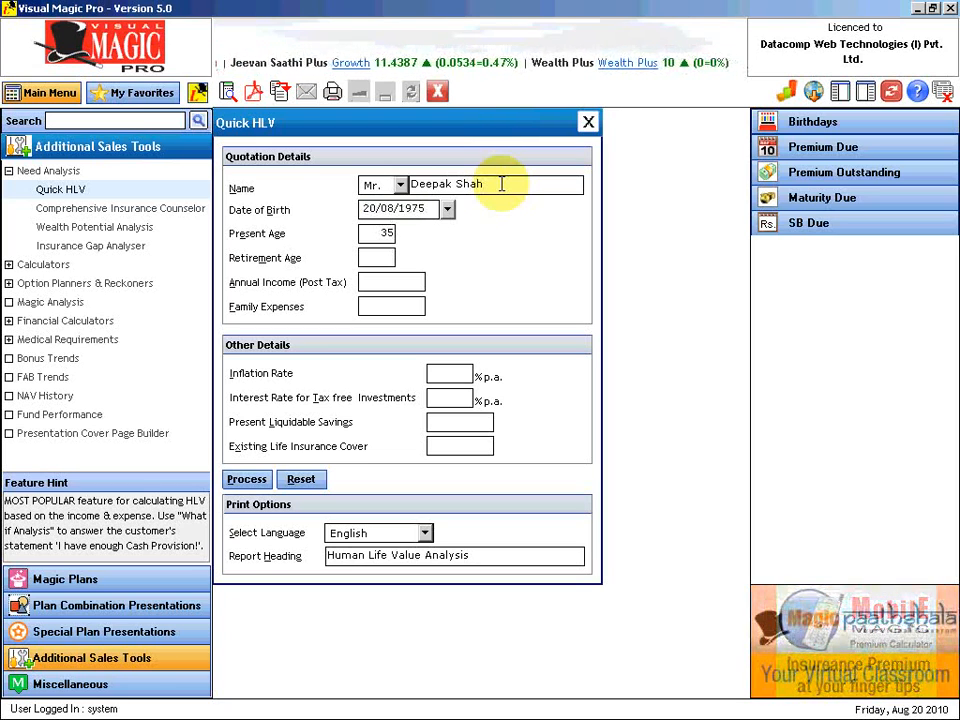
pyautogui.write('60')
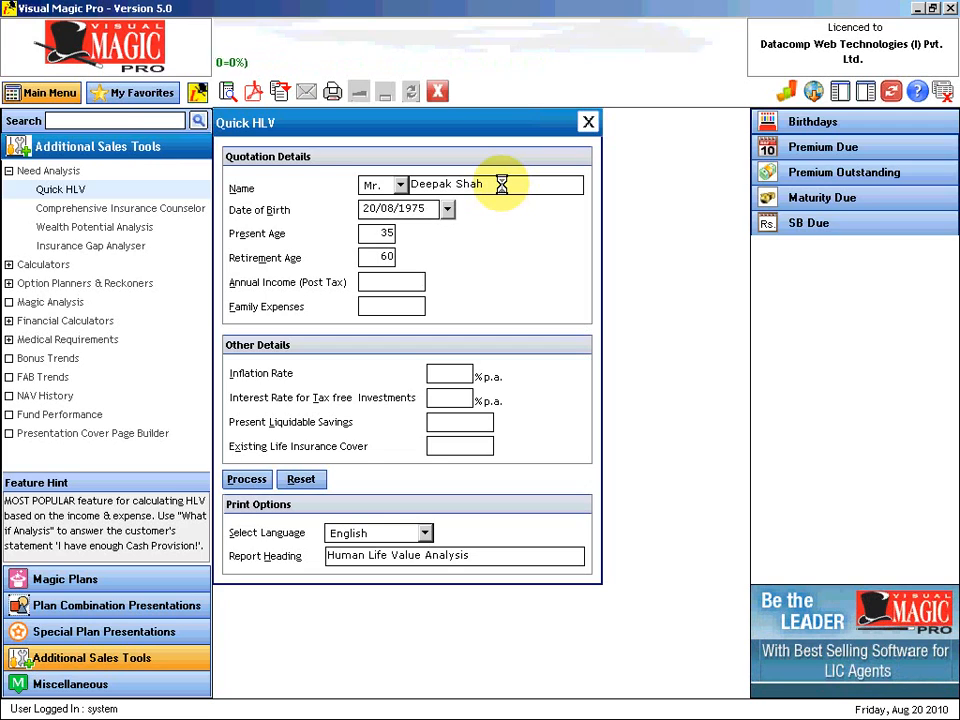
pyautogui.write('600000')
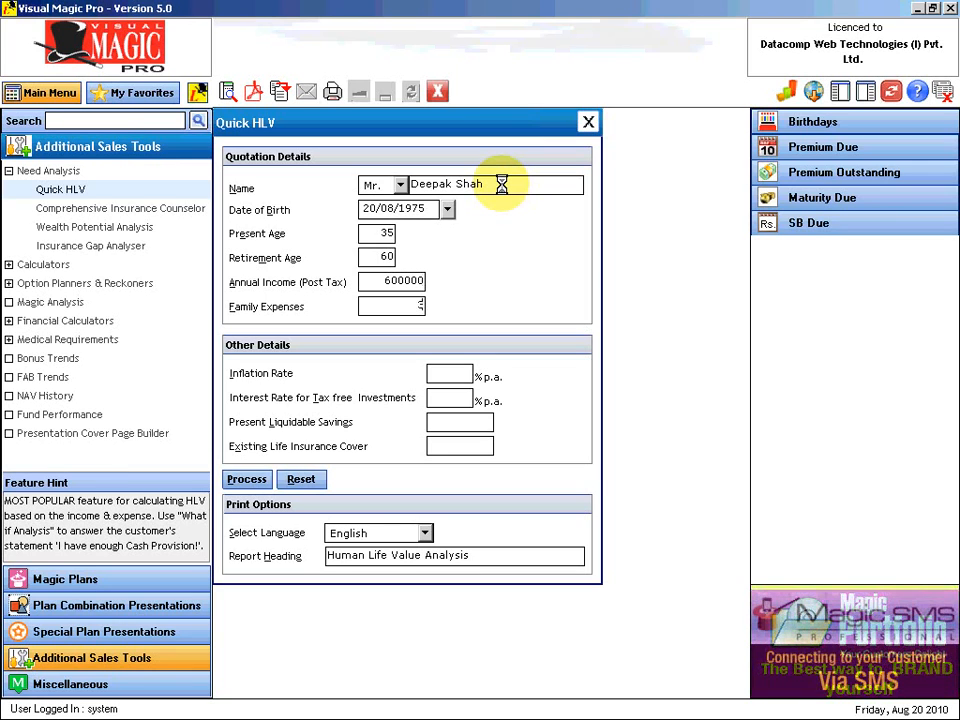
pyautogui.write('360000')
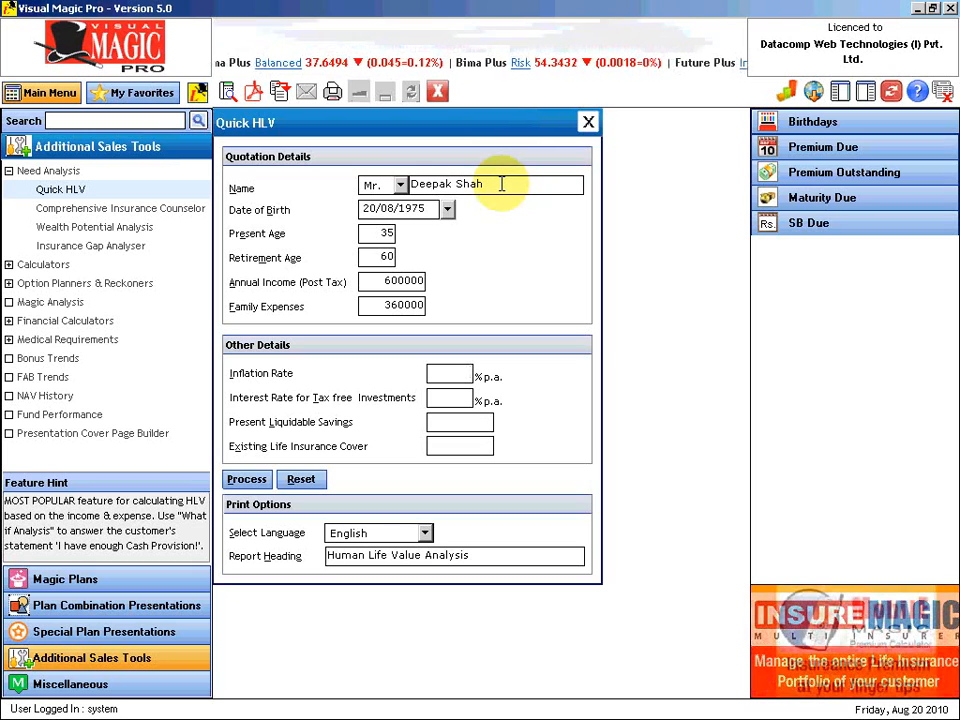
# Enter 6.00% inflation, 8% interest, 400000 liquid savings and 1200000 existing life cover.
pyautogui.write('6.00')
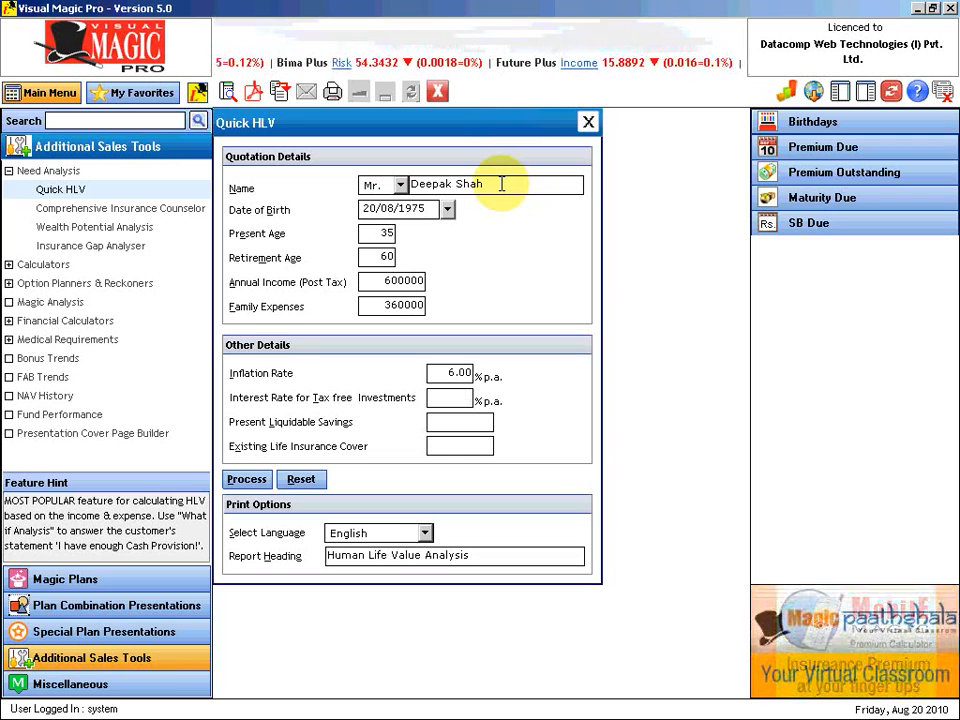
pyautogui.write('8.00')
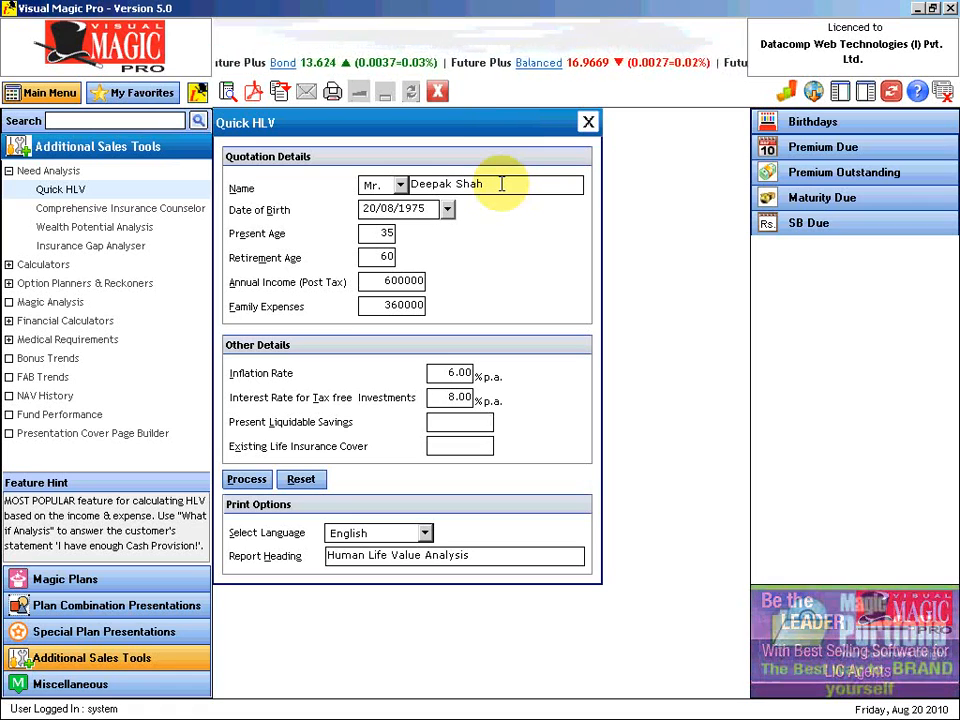
pyautogui.write('400000')
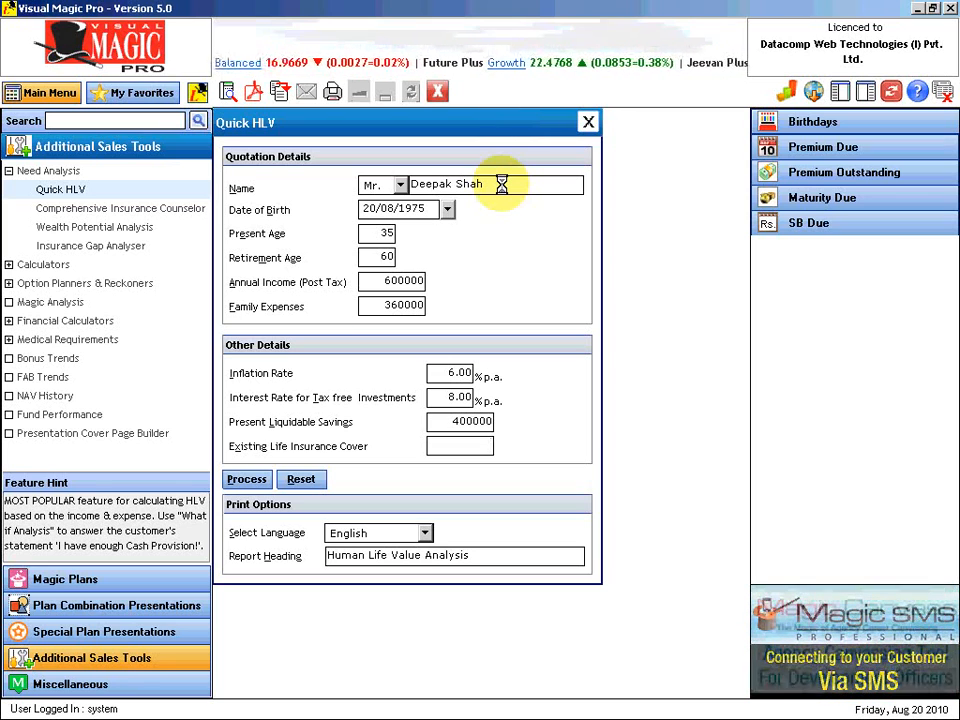
pyautogui.write('1200000')
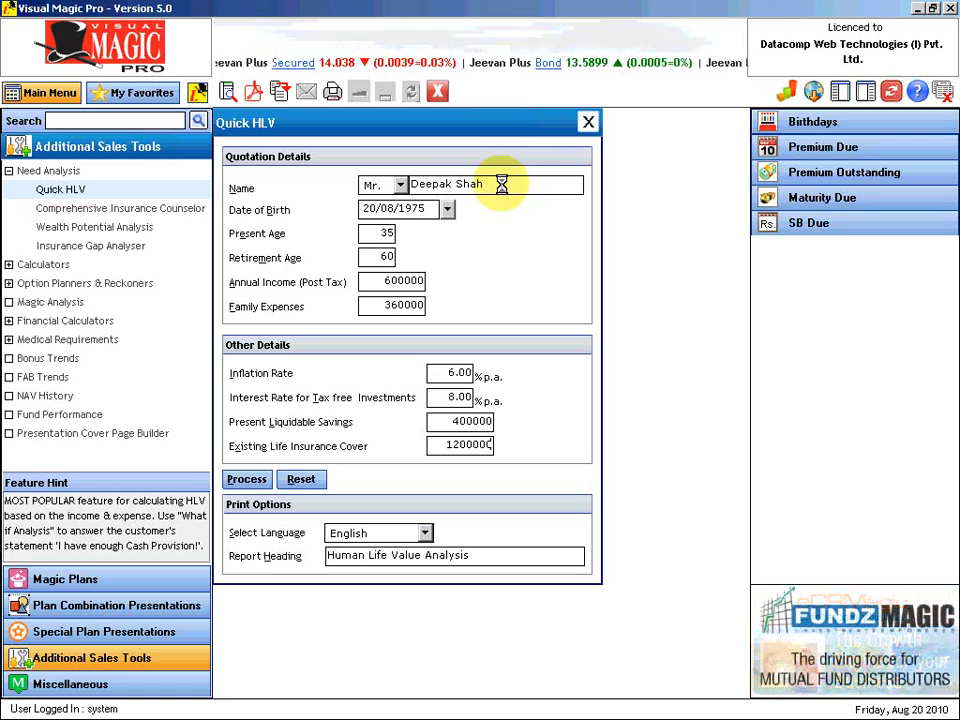
pyautogui.moveTo(505, 135)
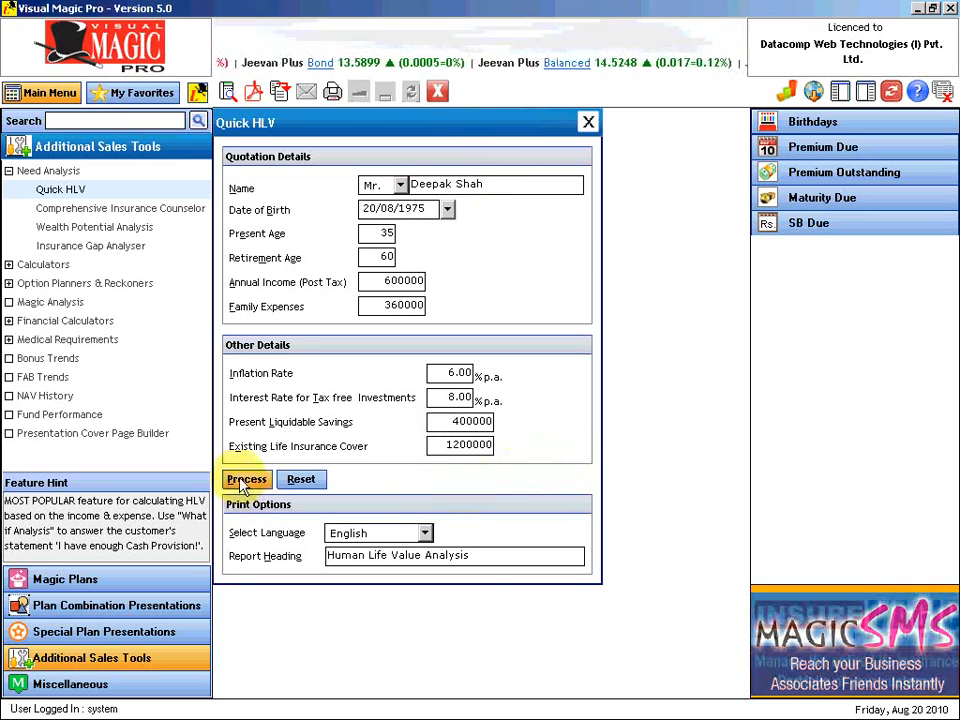
# Process the quotation to get a Rs.7300000 need and a Rs.5700000 cover gap.
pyautogui.click(246, 479)
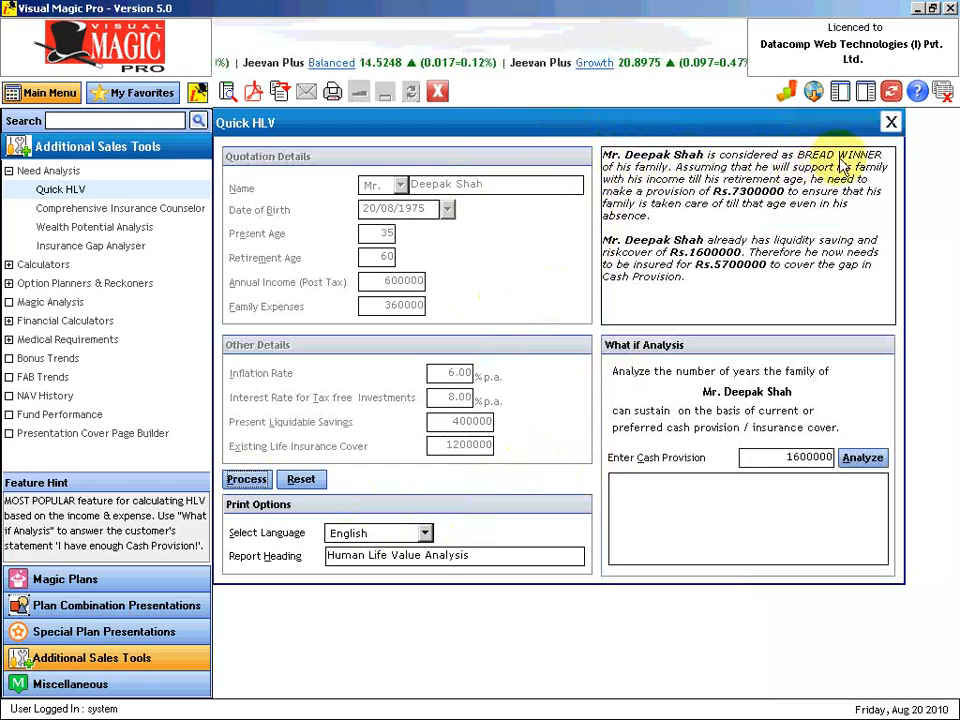
pyautogui.moveTo(710, 385)
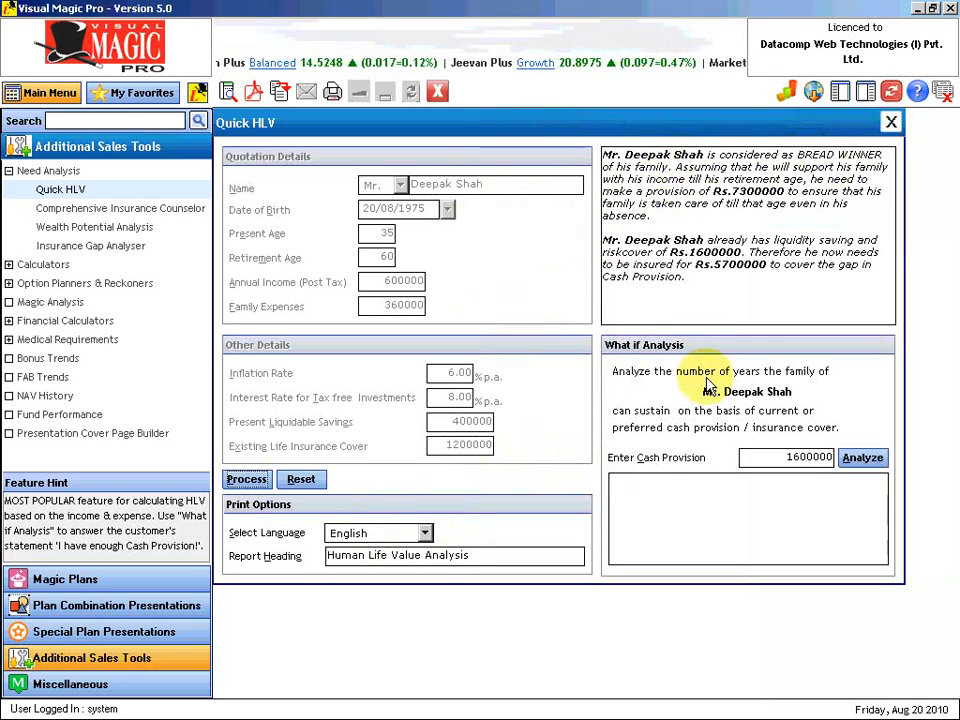
pyautogui.moveTo(790, 500)
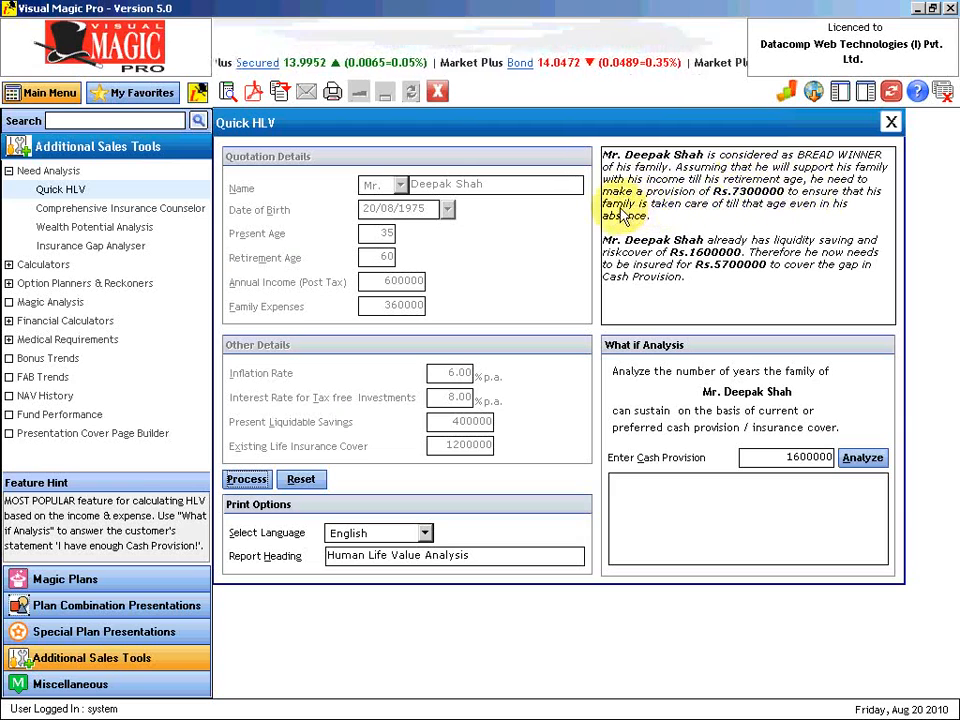
pyautogui.moveTo(750, 218)
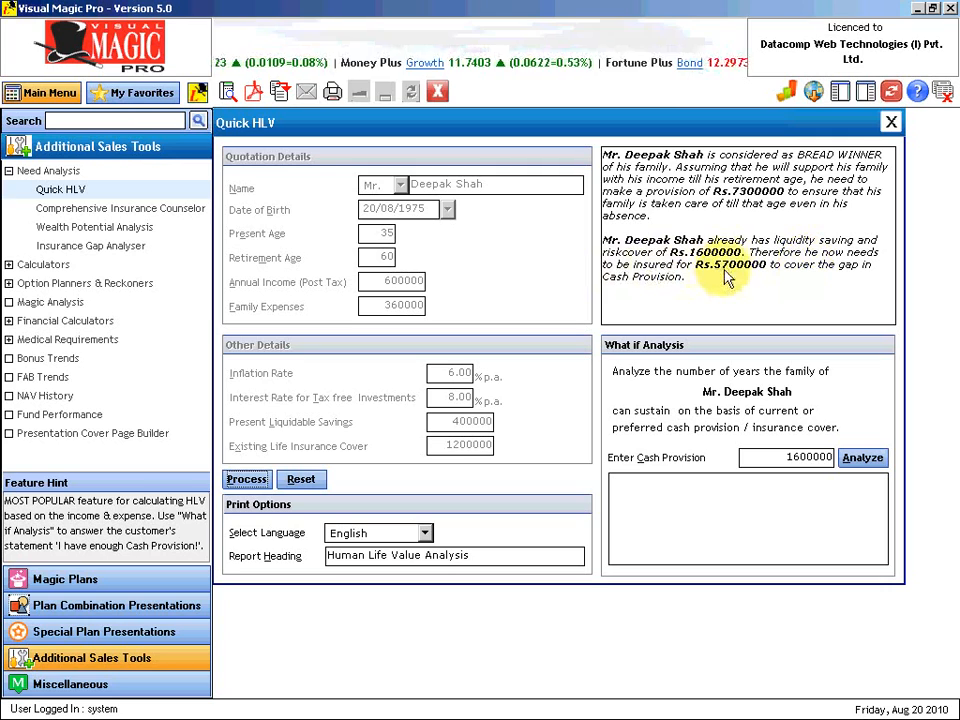
pyautogui.moveTo(690, 288)
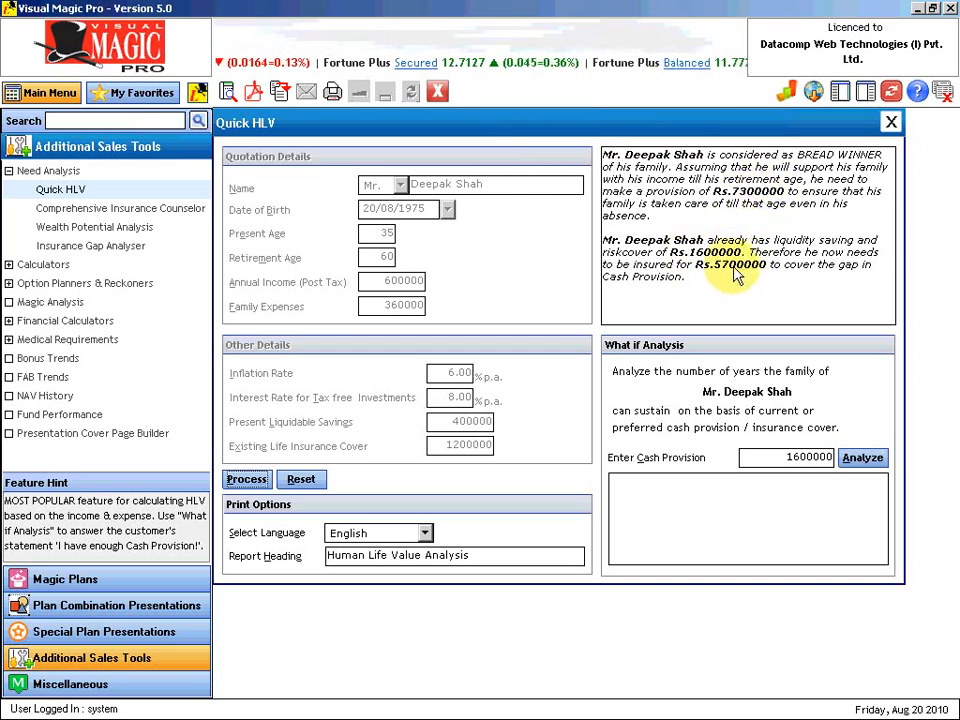
pyautogui.moveTo(793, 312)
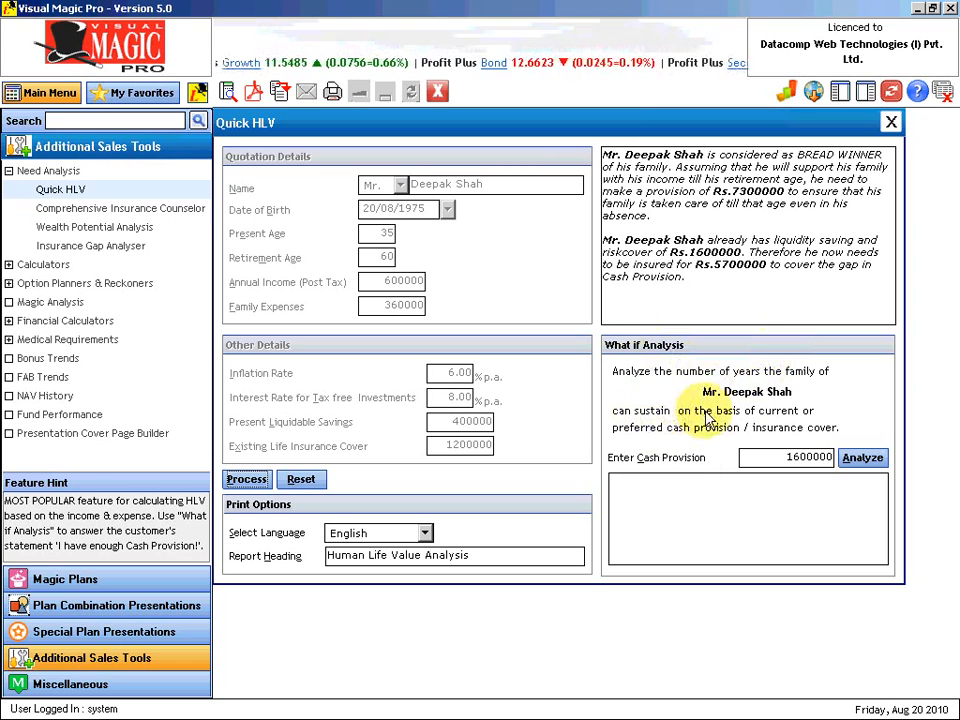
pyautogui.moveTo(665, 380)
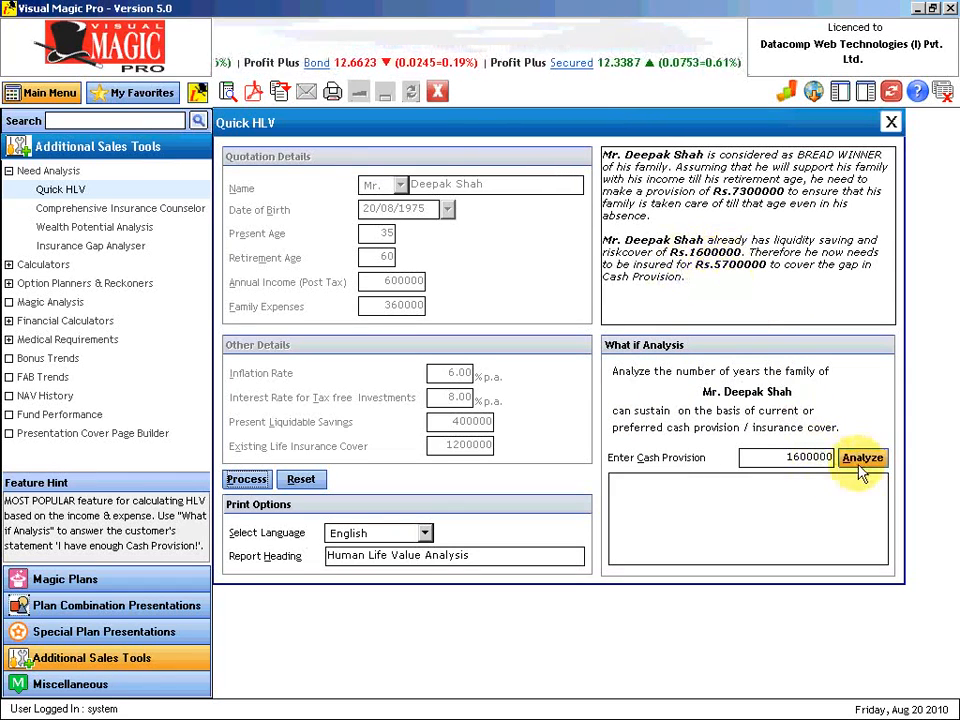
# Analyze the 1600000 provision (4 years), then reanalyze with 3100000 for 9 years.
pyautogui.click(862, 457)
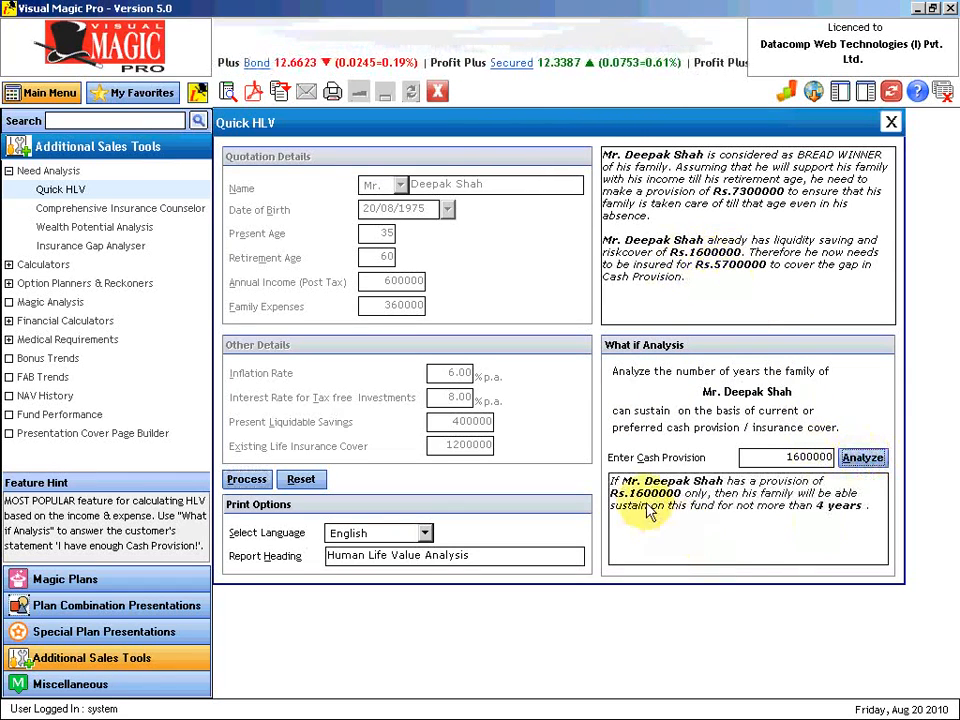
pyautogui.moveTo(825, 520)
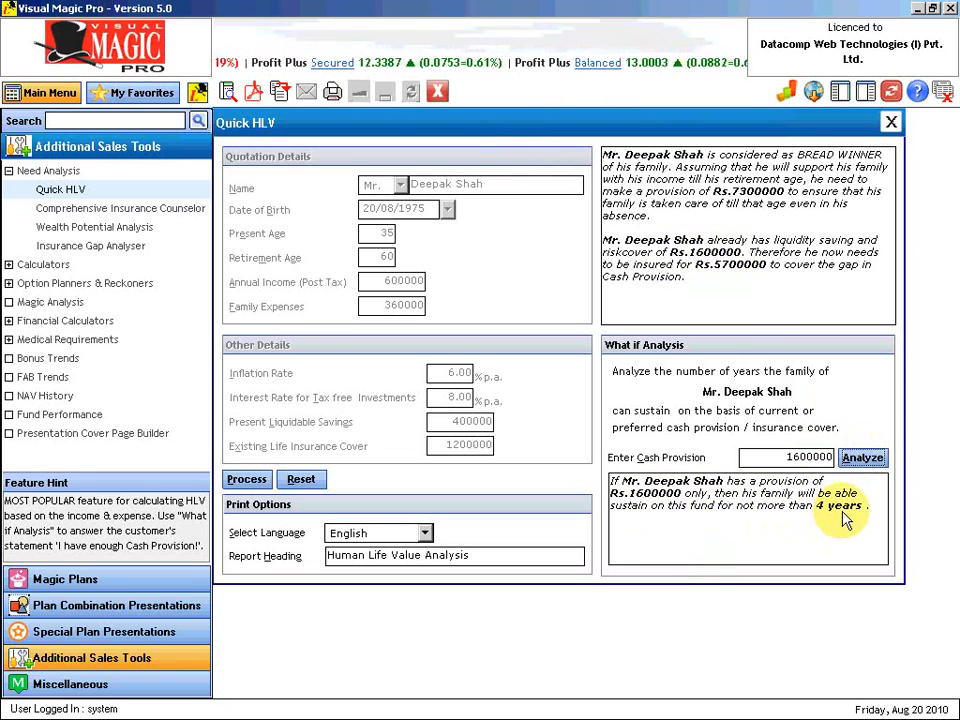
pyautogui.moveTo(713, 497)
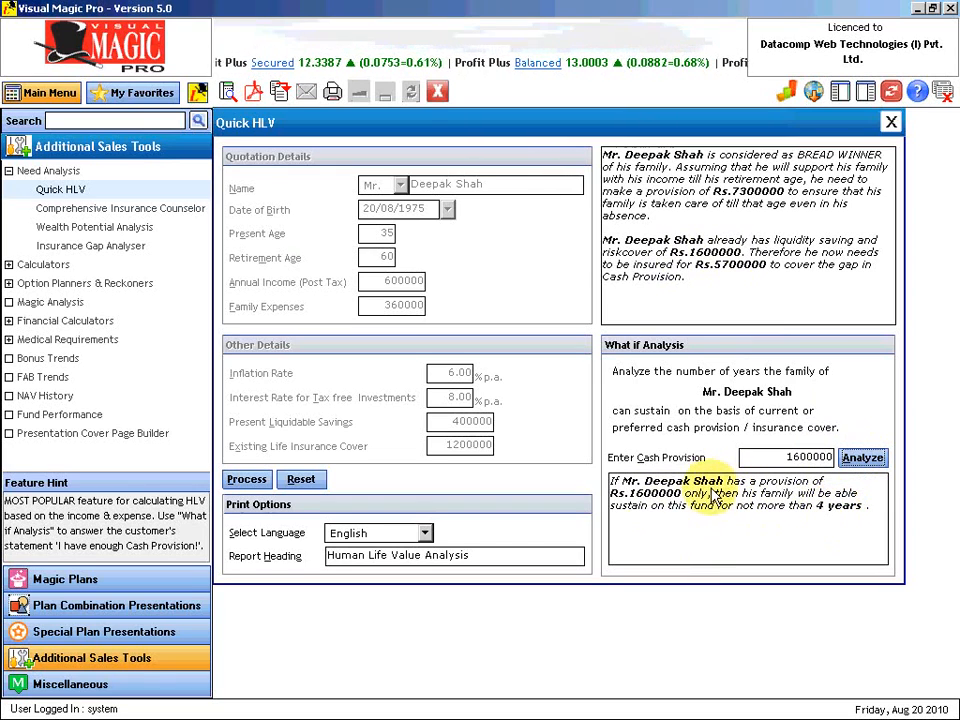
pyautogui.moveTo(695, 500)
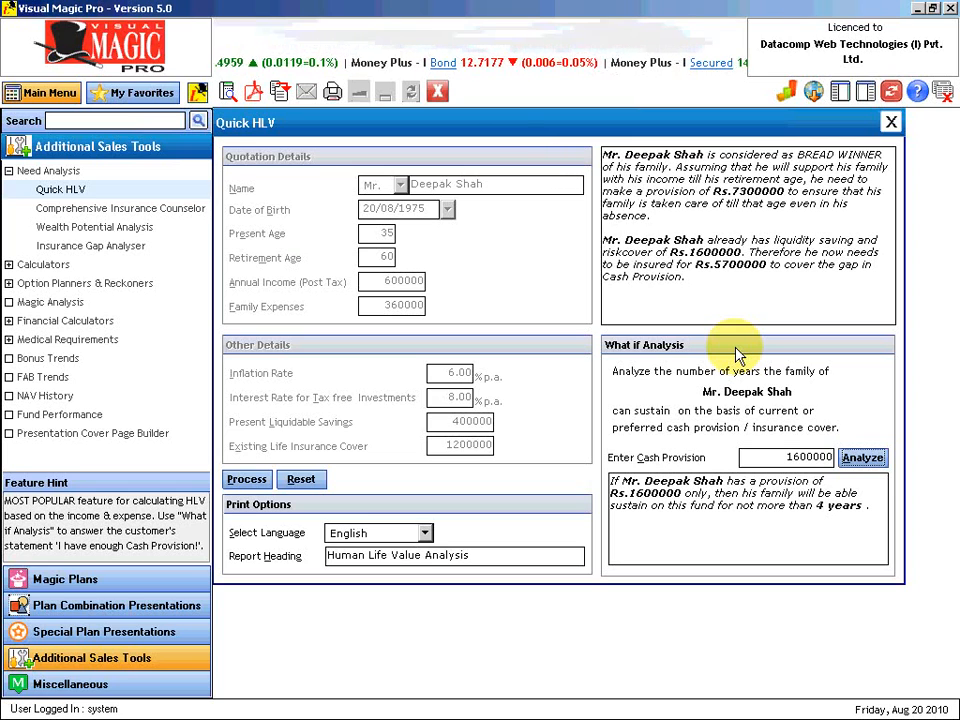
pyautogui.moveTo(703, 211)
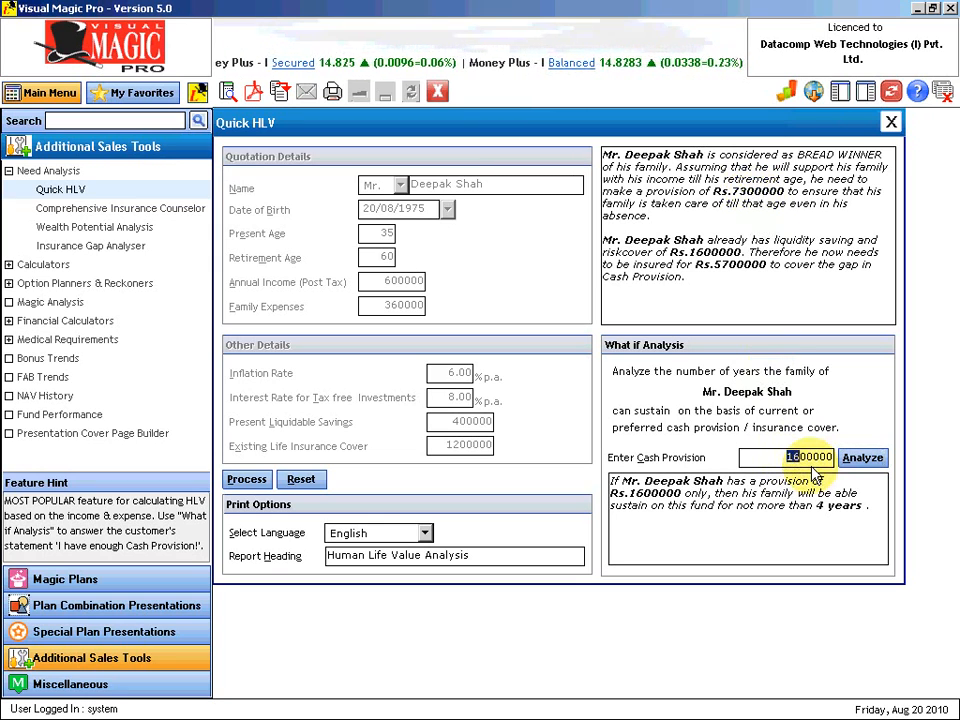
pyautogui.write('3100000')
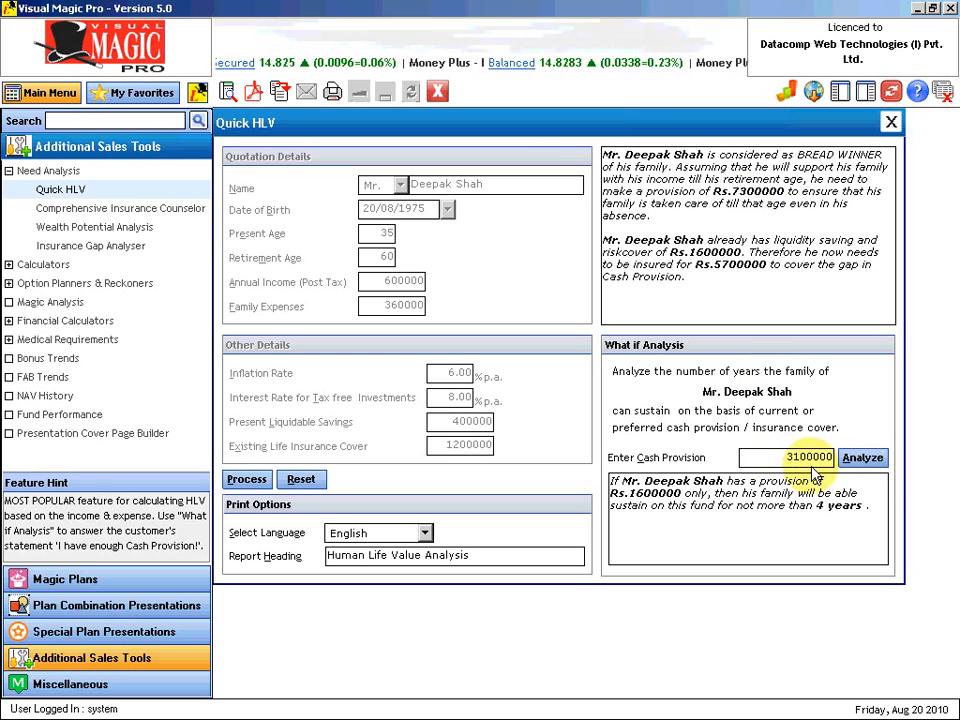
pyautogui.click(862, 457)
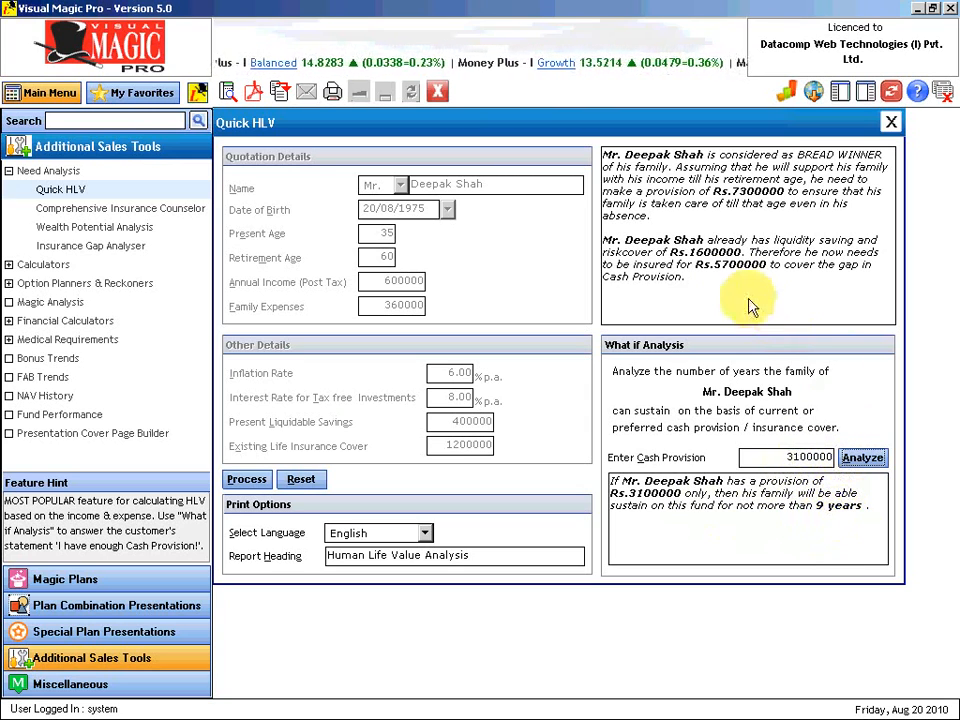
pyautogui.moveTo(750, 280)
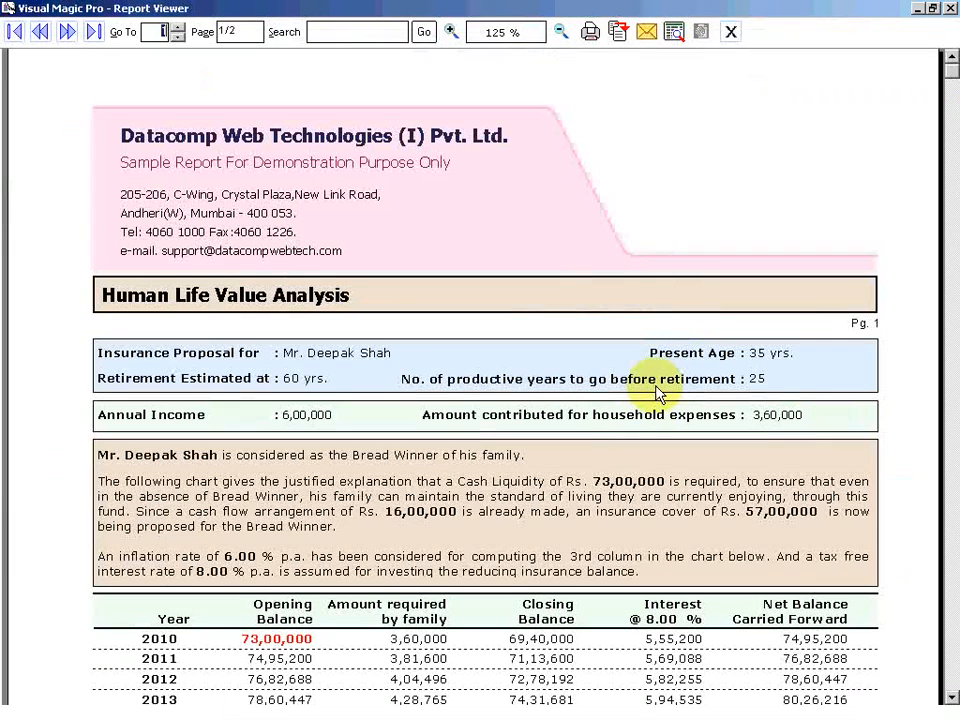
pyautogui.moveTo(648, 294)
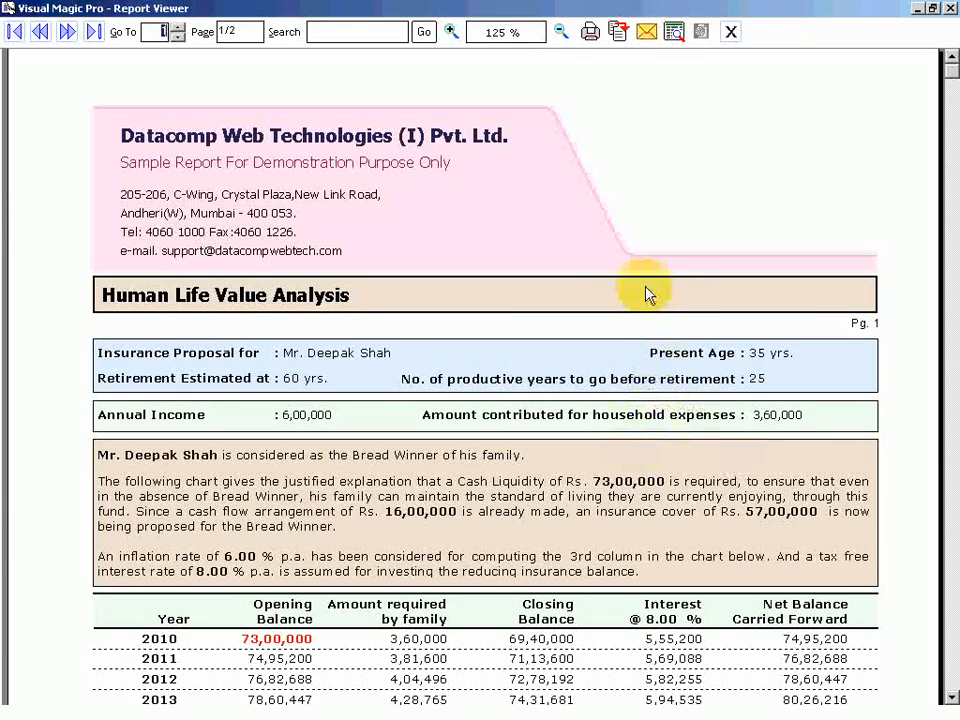
pyautogui.moveTo(915, 638)
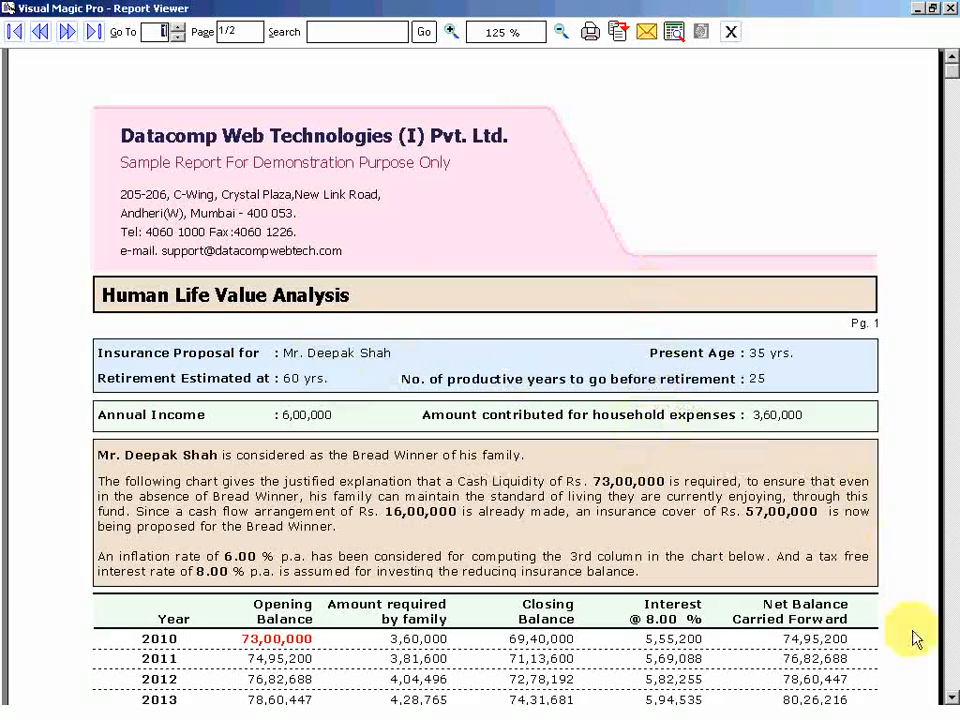
pyautogui.scroll(-3)
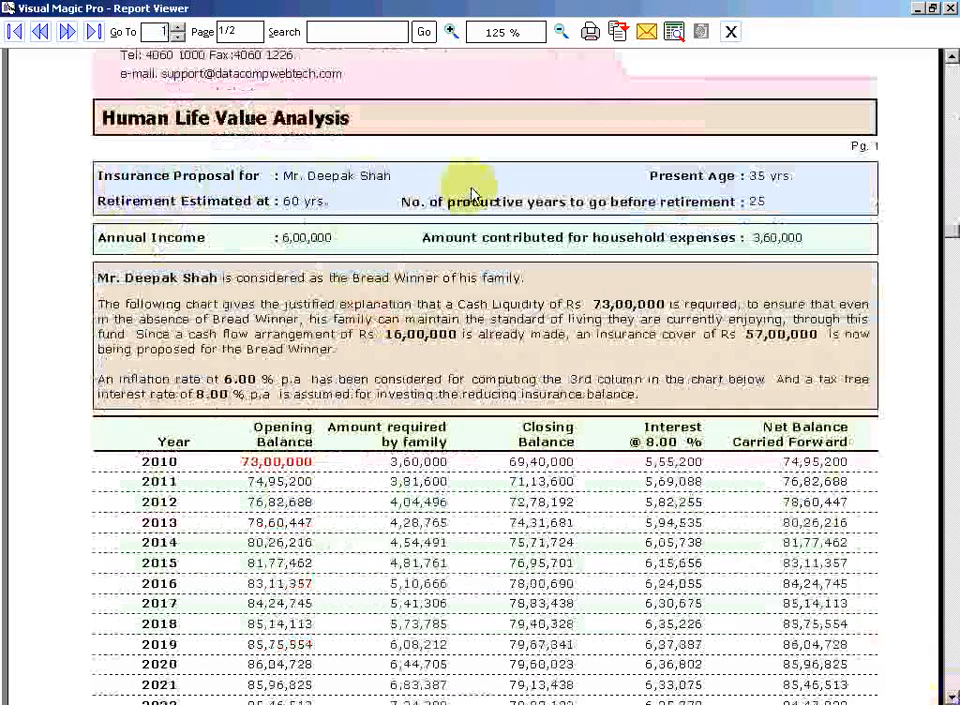
pyautogui.moveTo(393, 207)
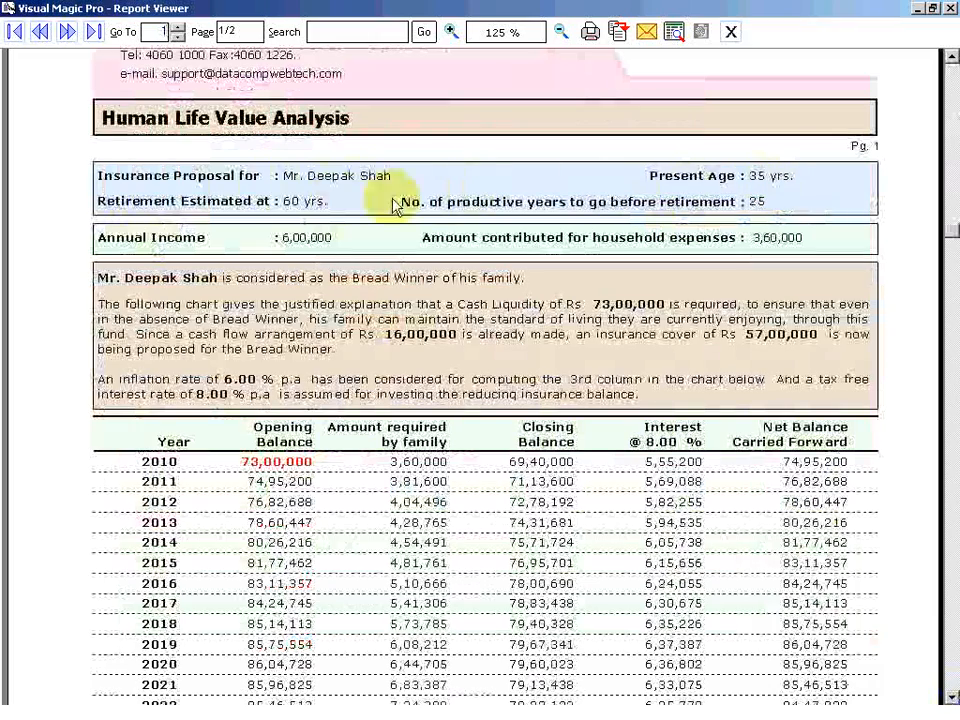
pyautogui.moveTo(295, 215)
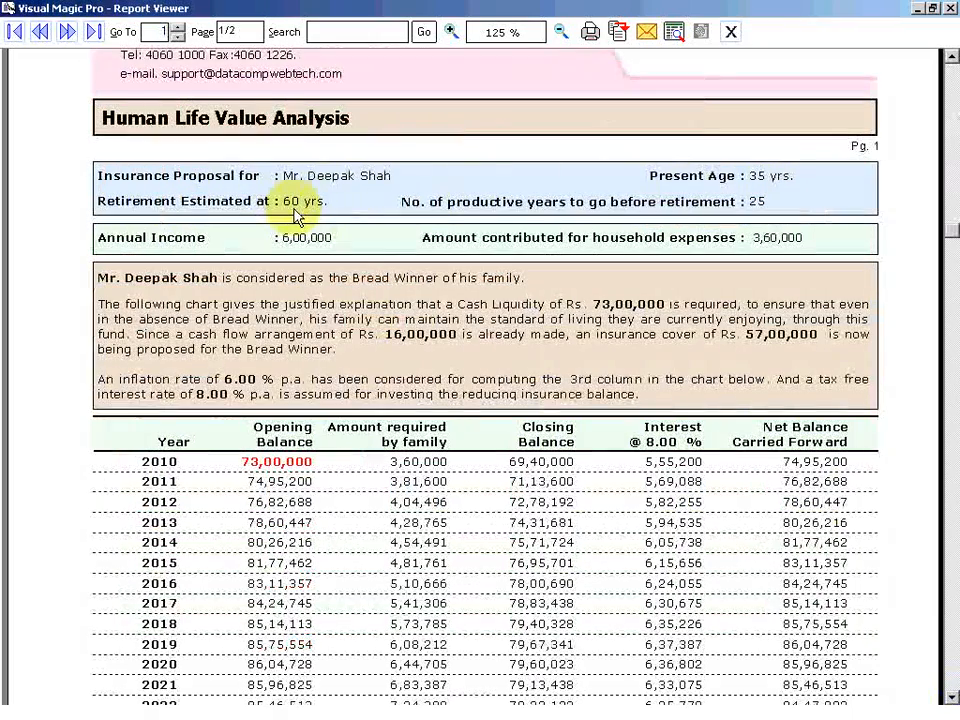
pyautogui.moveTo(485, 215)
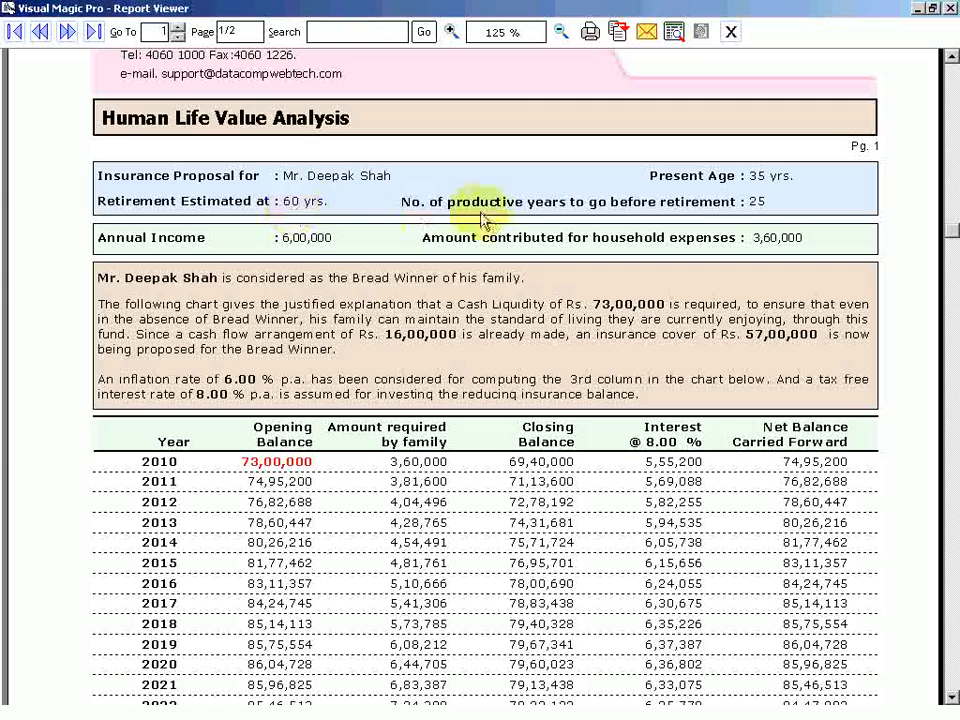
pyautogui.moveTo(660, 218)
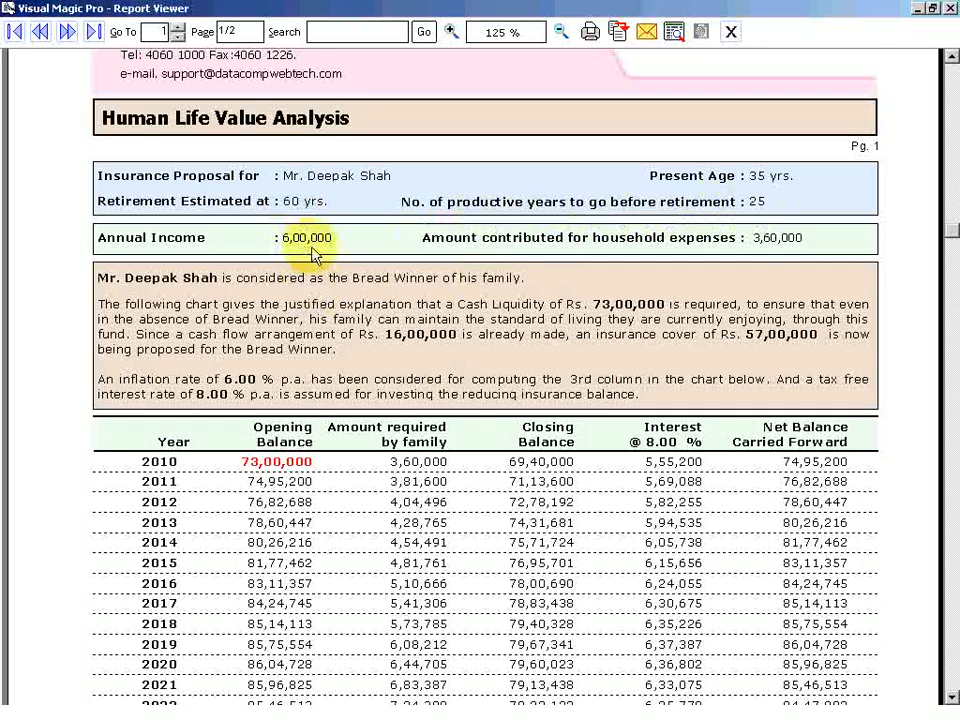
pyautogui.moveTo(642, 248)
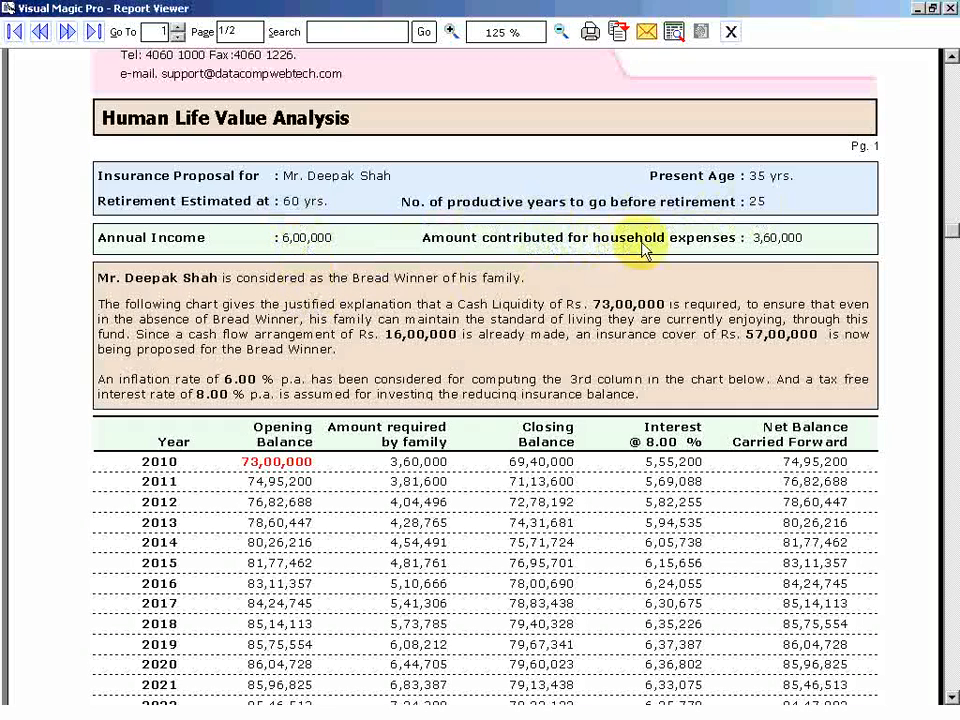
pyautogui.moveTo(755, 252)
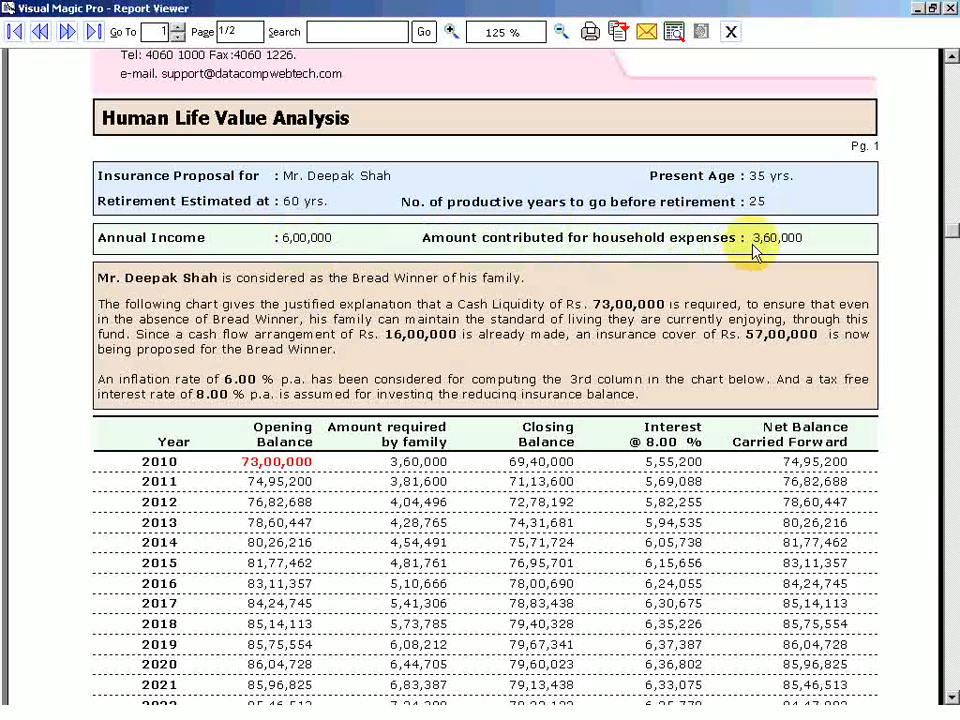
pyautogui.moveTo(262, 353)
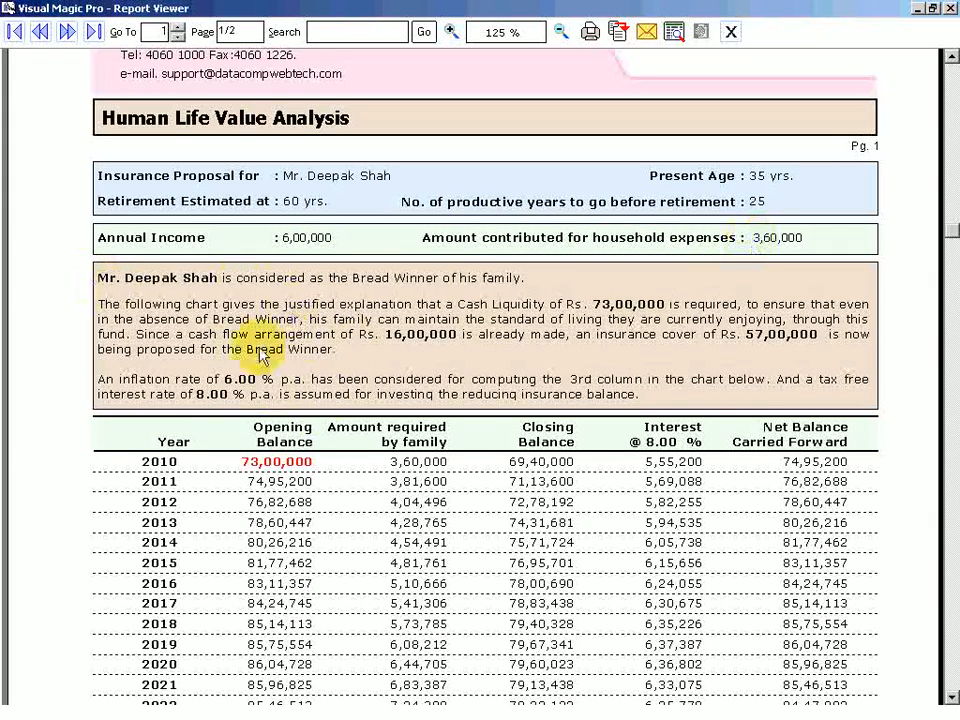
pyautogui.moveTo(955, 615)
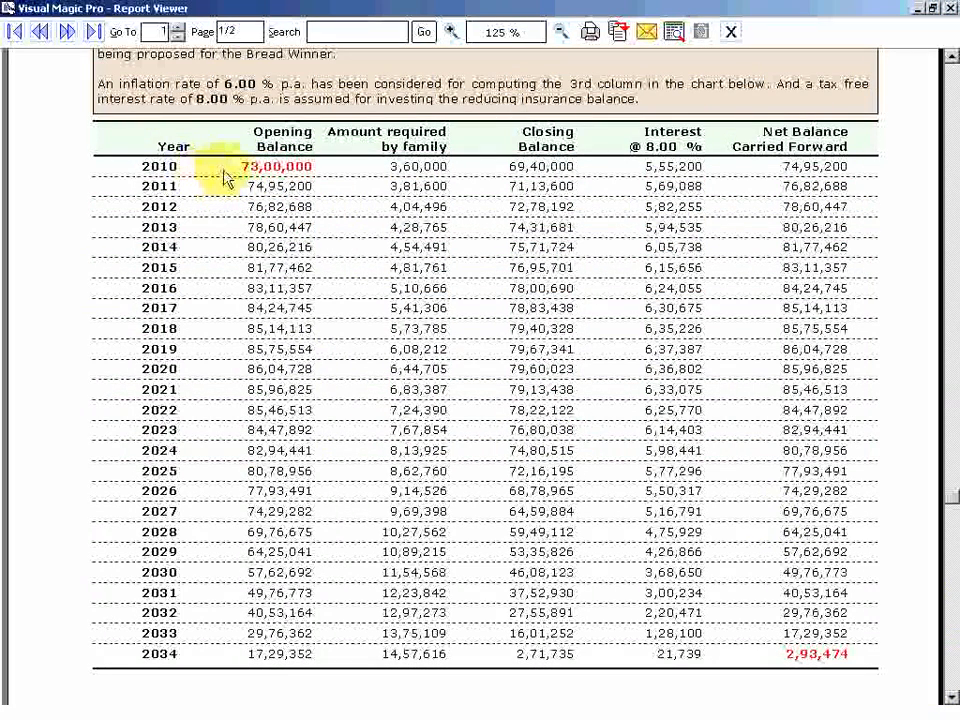
pyautogui.moveTo(310, 184)
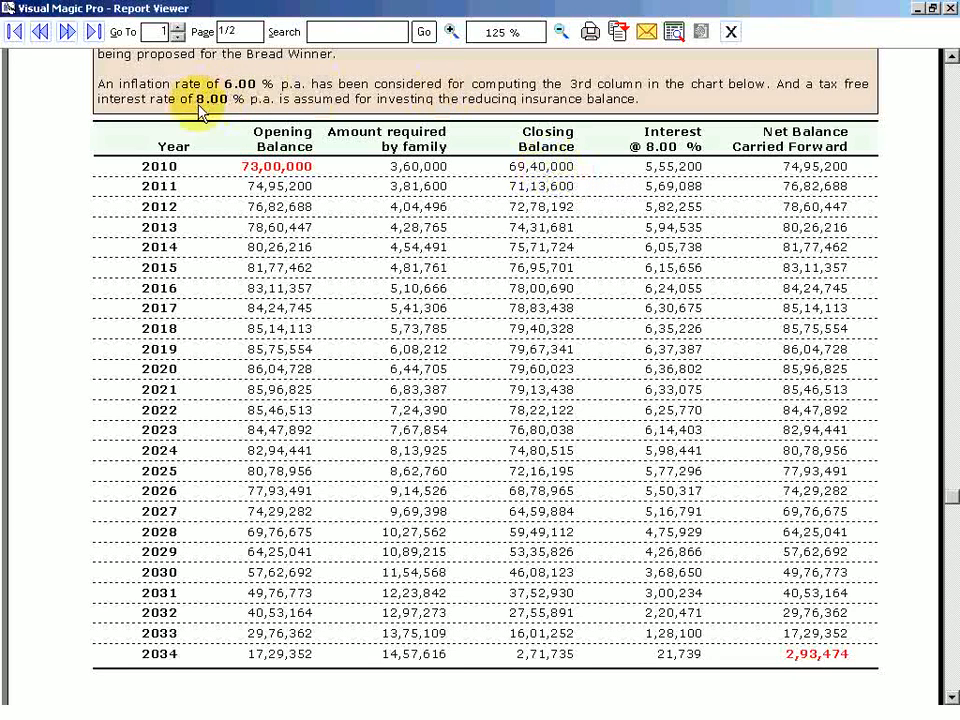
pyautogui.moveTo(580, 230)
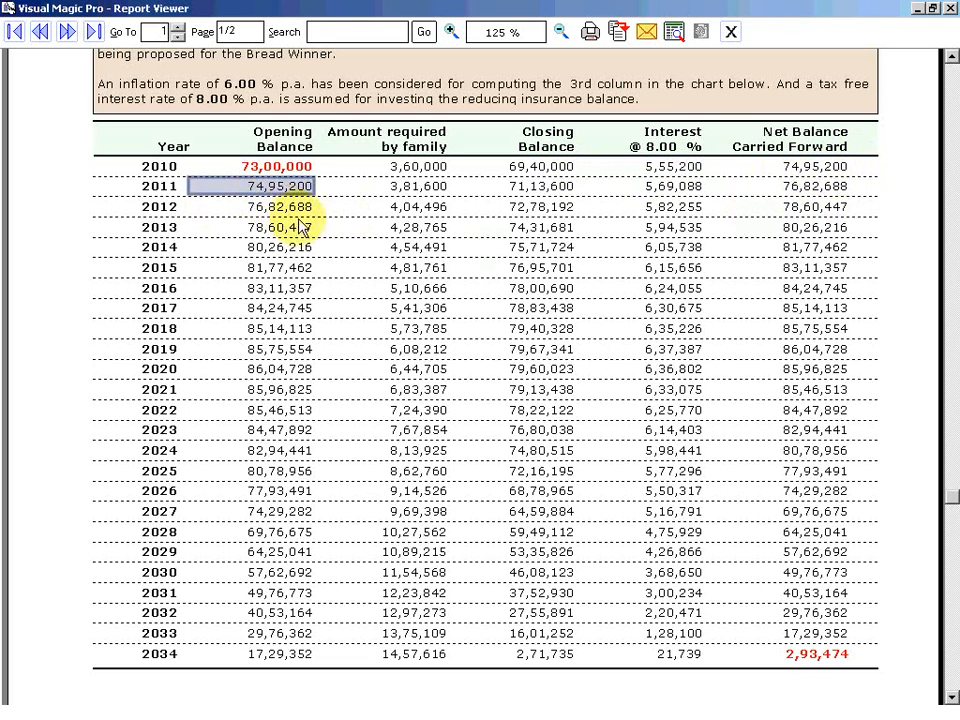
pyautogui.moveTo(400, 186)
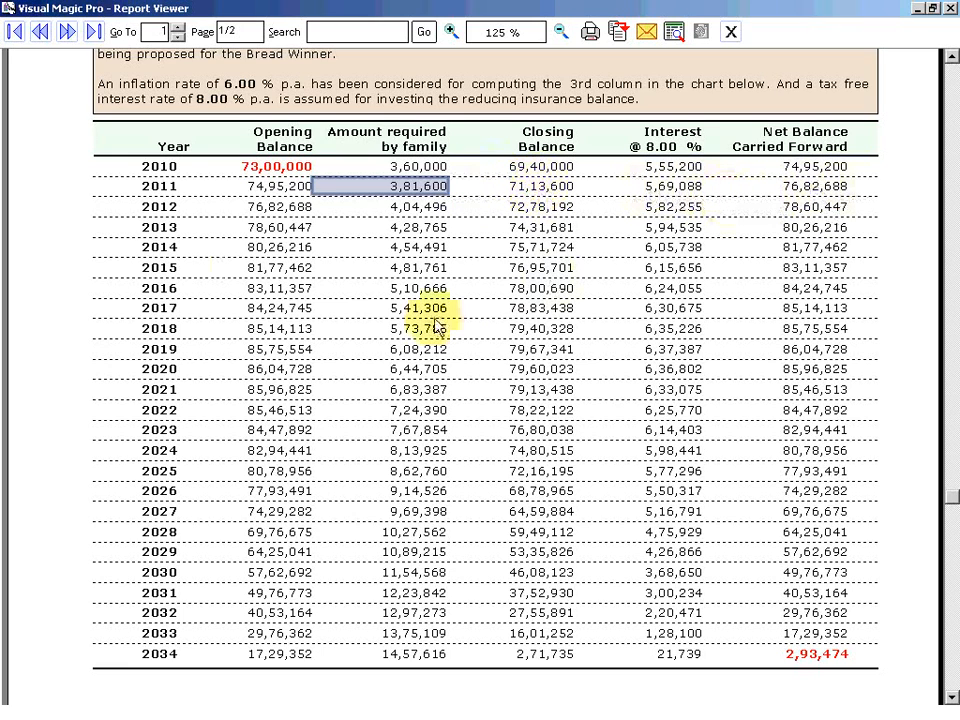
pyautogui.moveTo(330, 305)
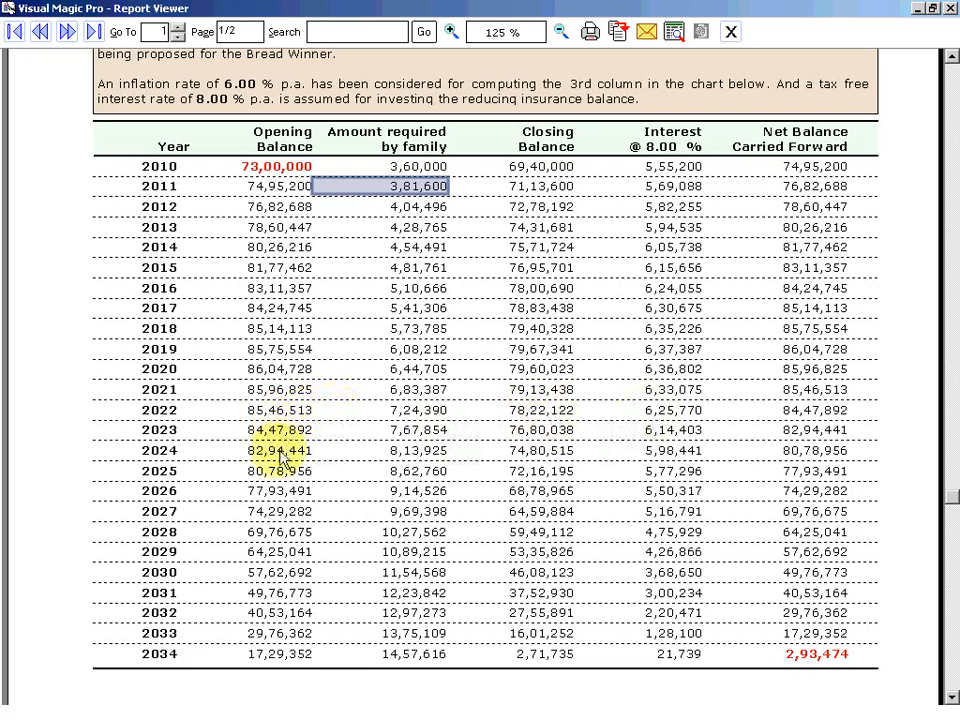
pyautogui.moveTo(908, 692)
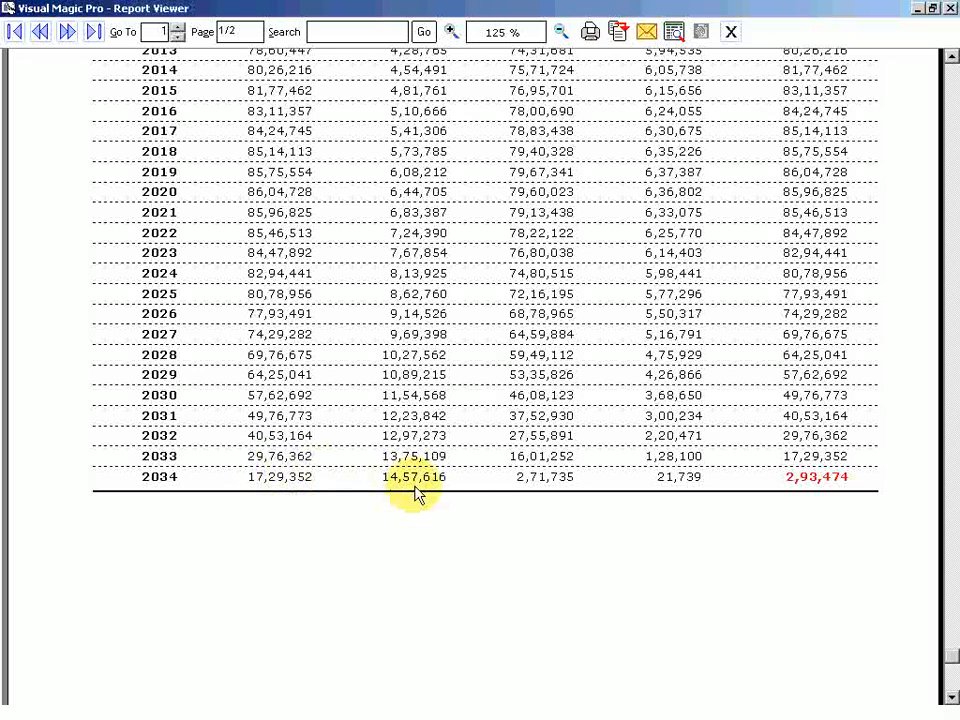
pyautogui.moveTo(808, 492)
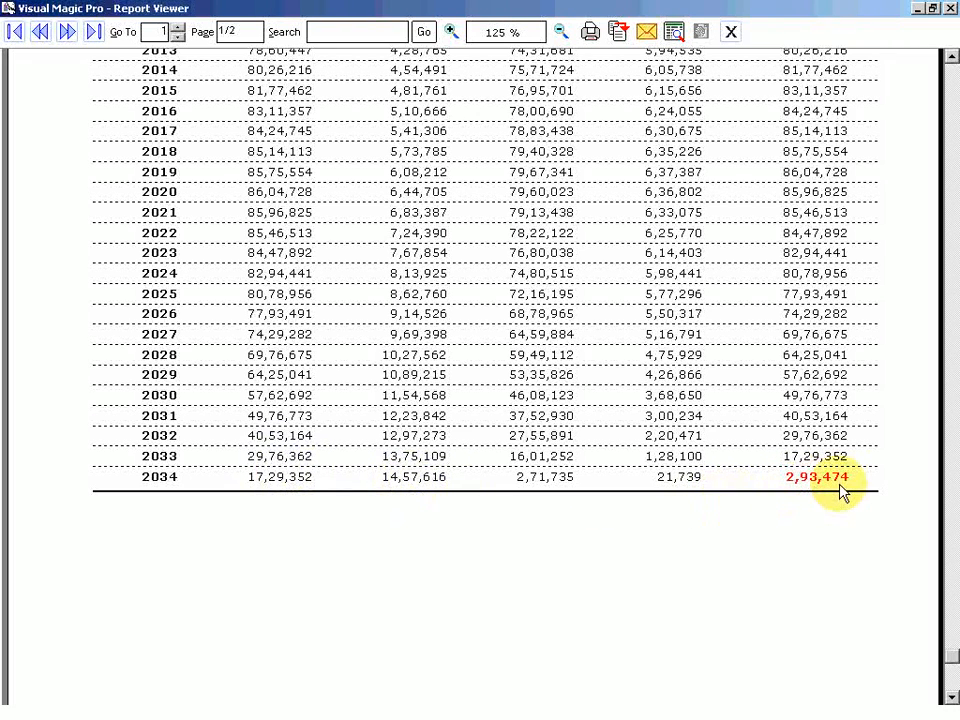
pyautogui.moveTo(295, 508)
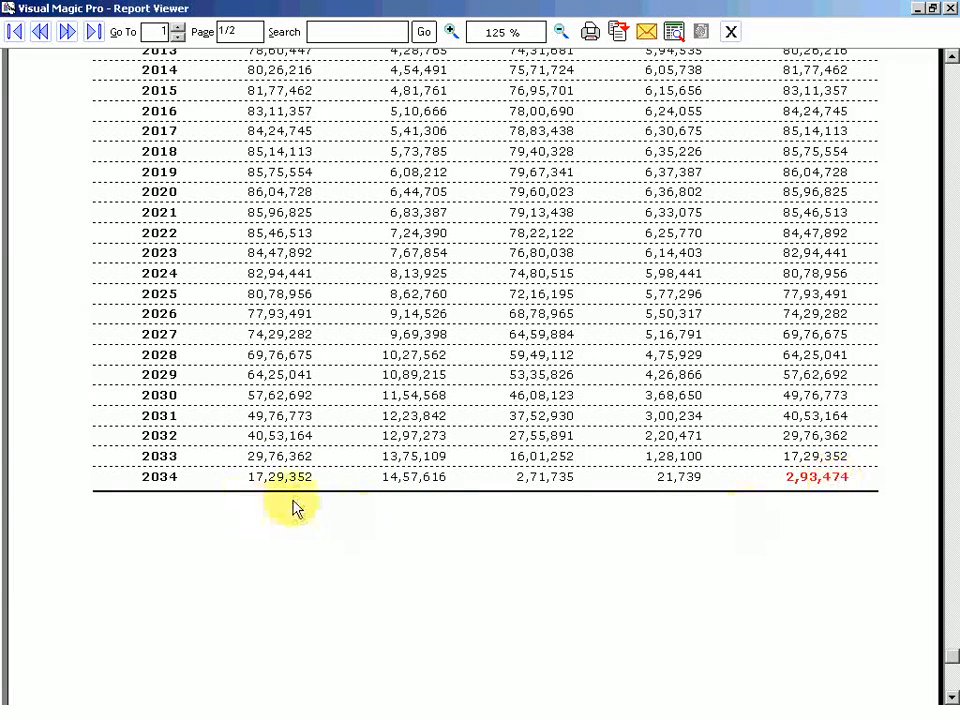
pyautogui.moveTo(418, 503)
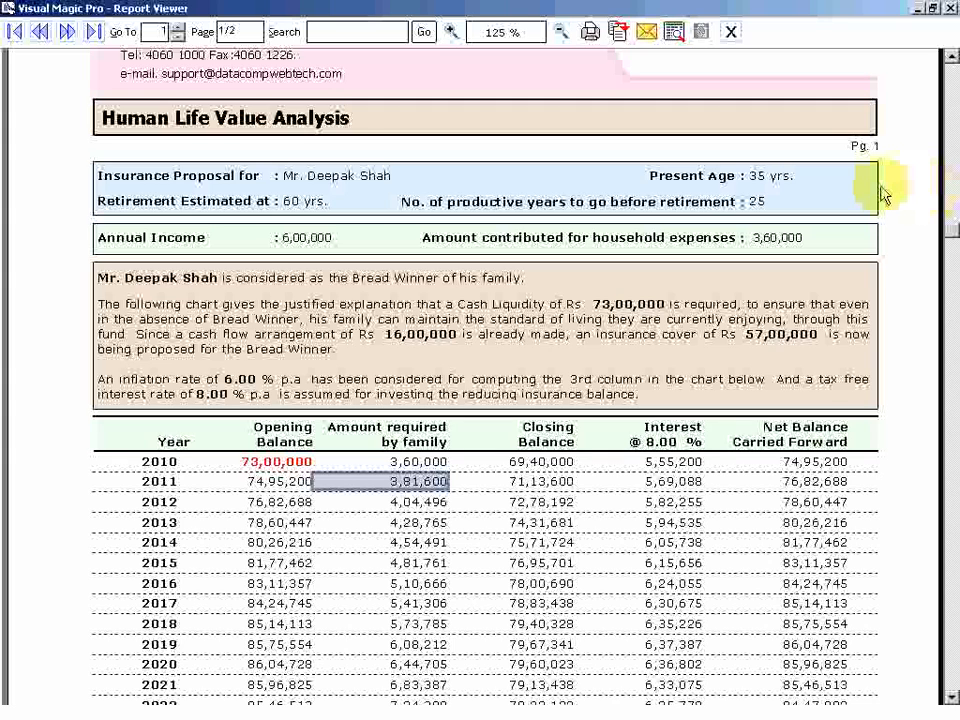
pyautogui.moveTo(855, 258)
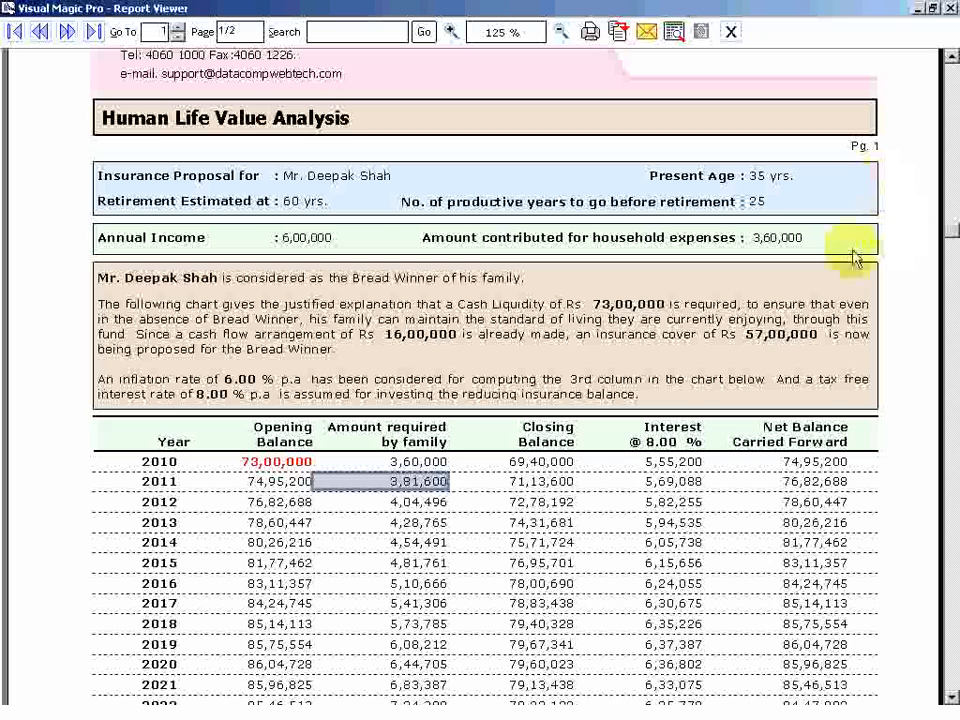
pyautogui.moveTo(795, 308)
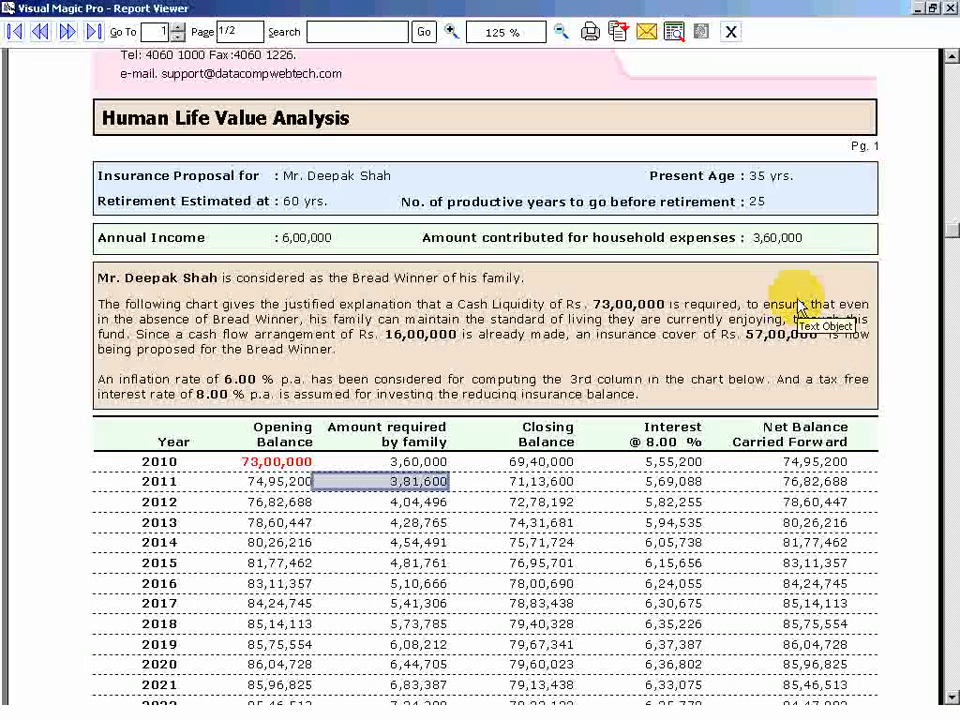
pyautogui.moveTo(908, 475)
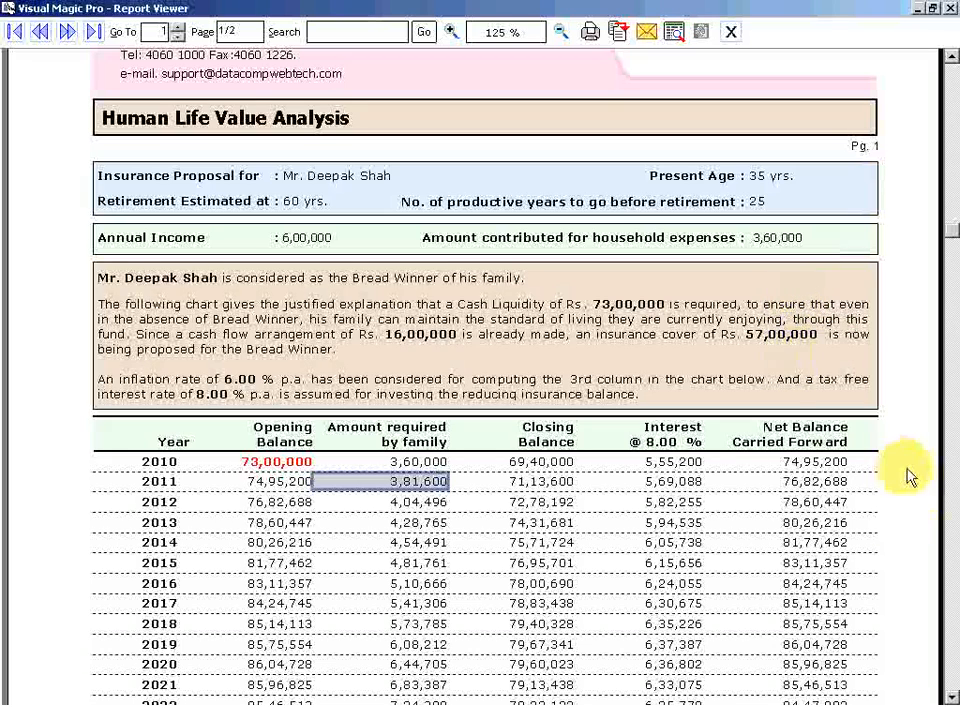
pyautogui.scroll(-3)
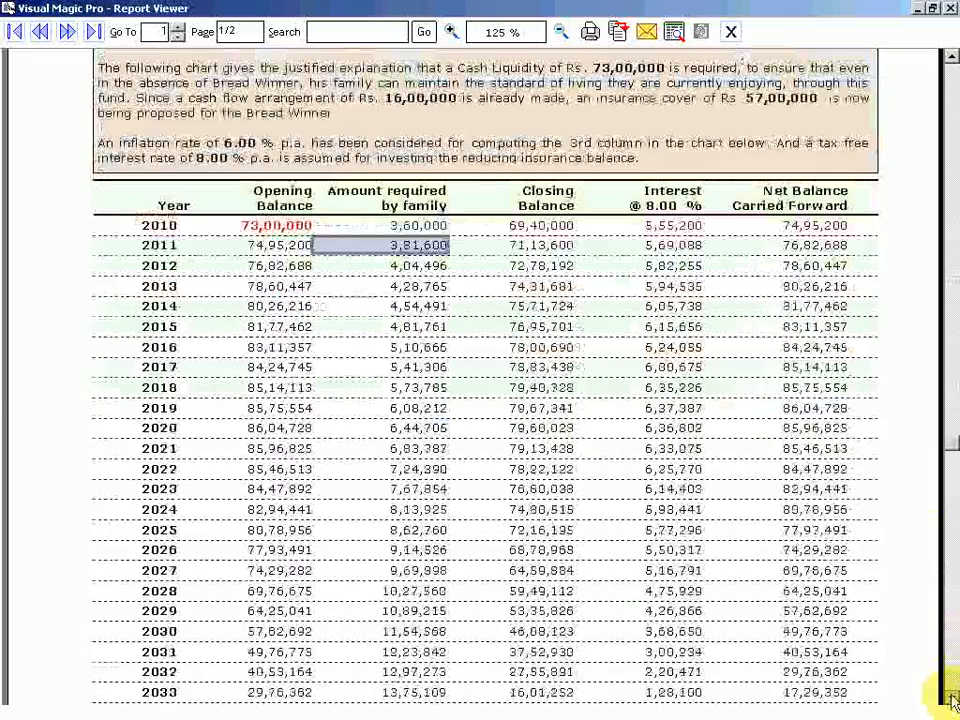
pyautogui.scroll(-3)
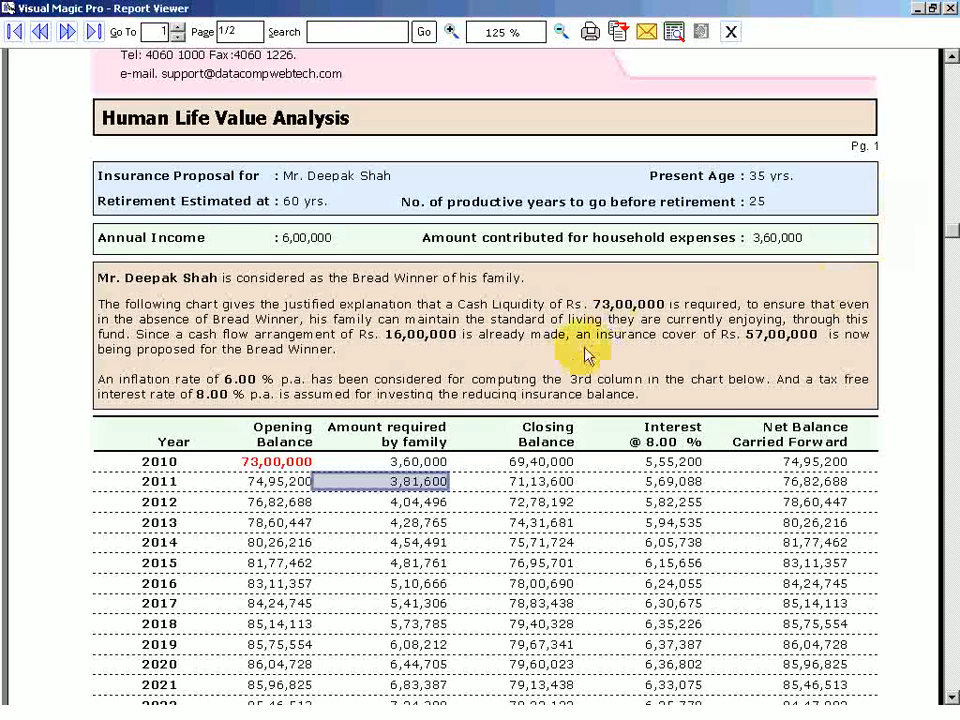
pyautogui.moveTo(603, 355)
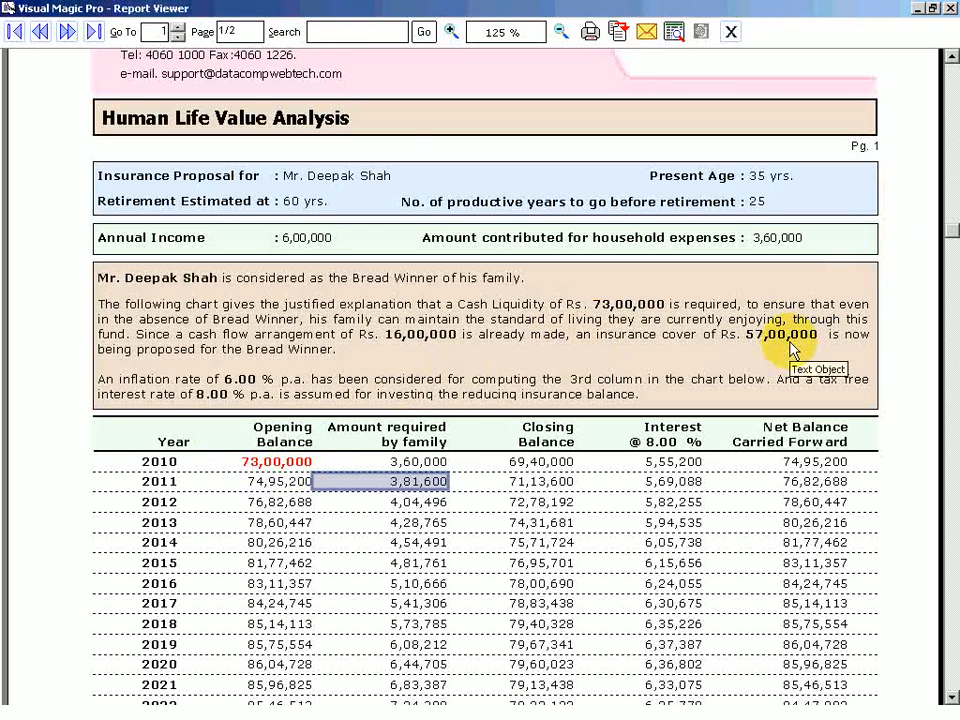
pyautogui.moveTo(338, 245)
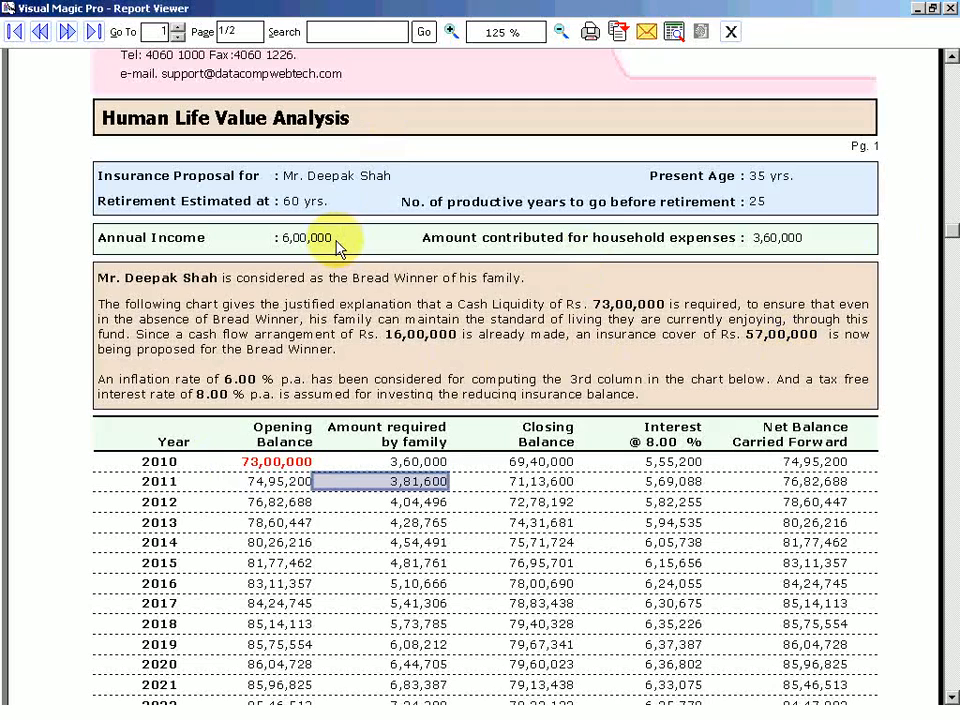
pyautogui.moveTo(470, 285)
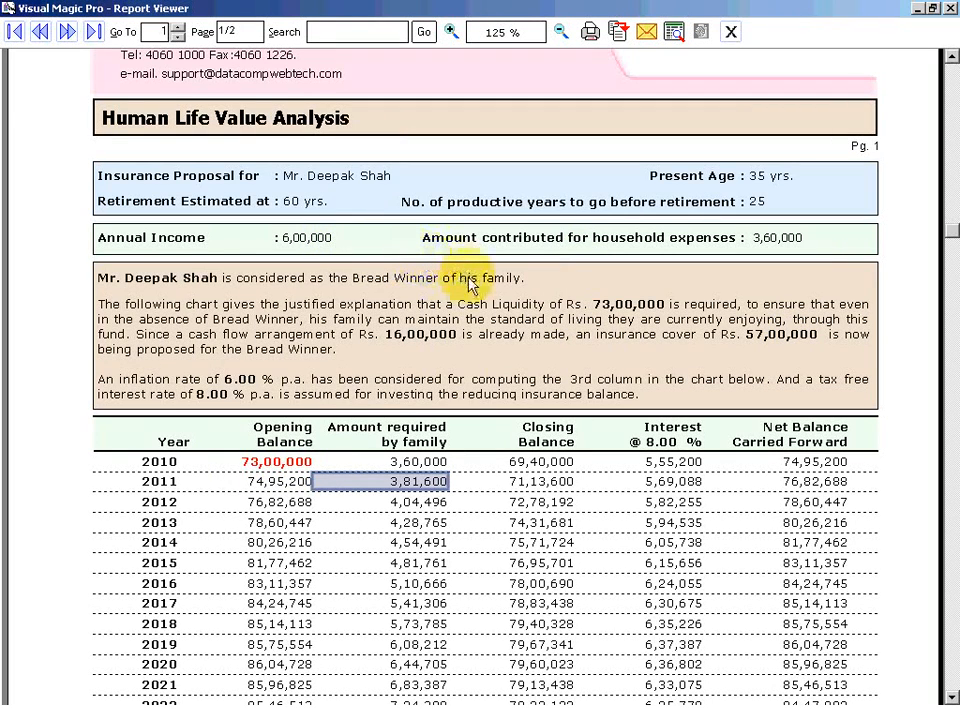
pyautogui.moveTo(538, 300)
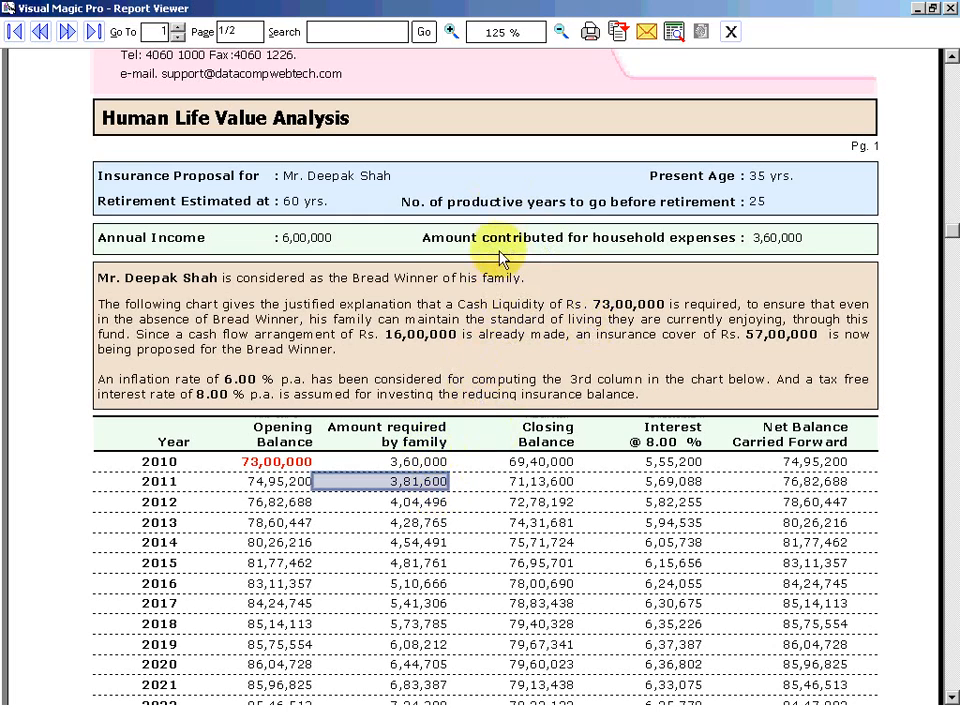
pyautogui.moveTo(505, 387)
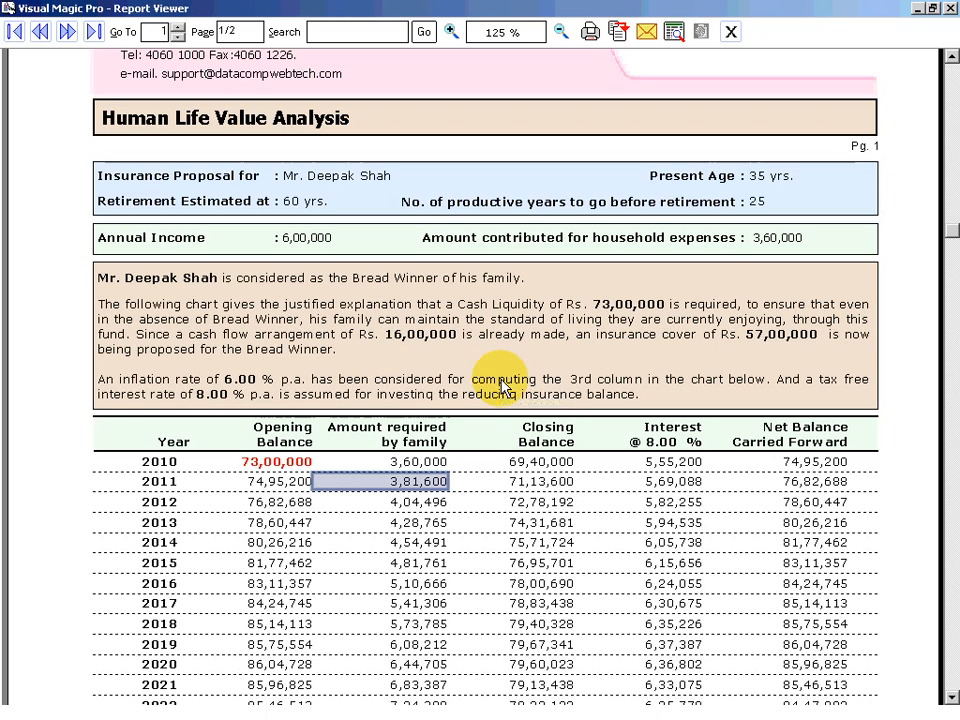
pyautogui.moveTo(731, 31)
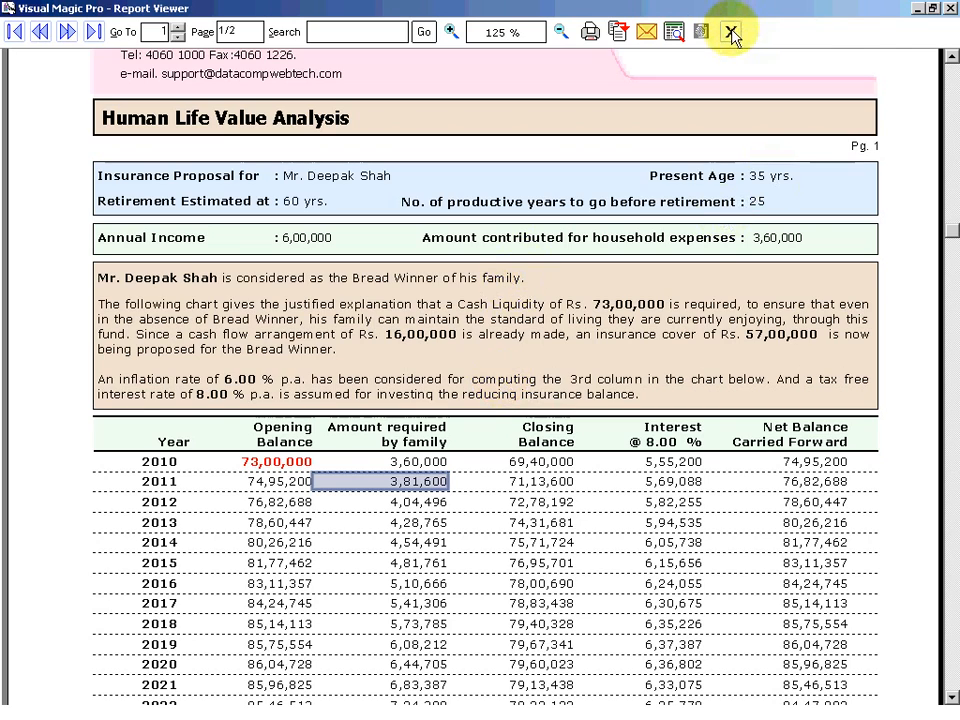
# Close the Report Viewer to return to the Quick HLV form.
pyautogui.click(731, 31)
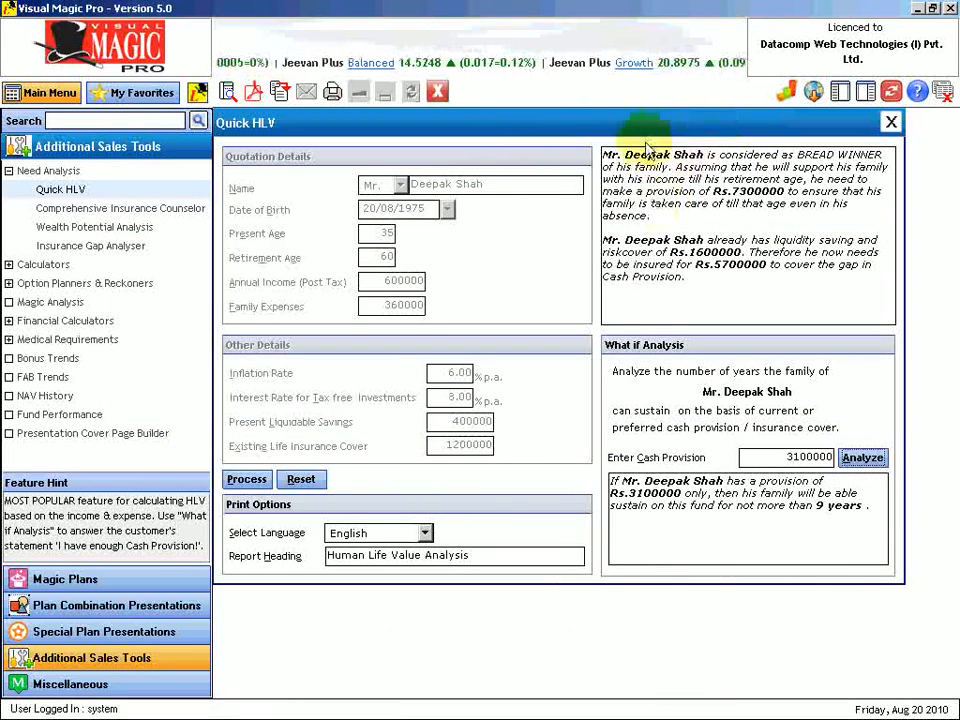
pyautogui.moveTo(610, 235)
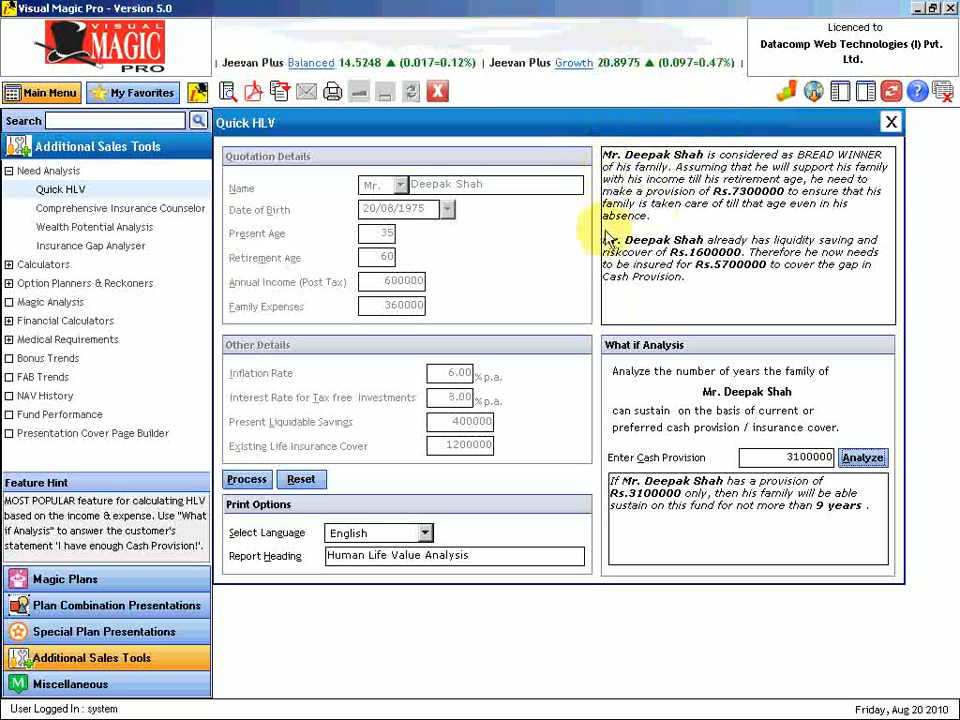
pyautogui.moveTo(597, 328)
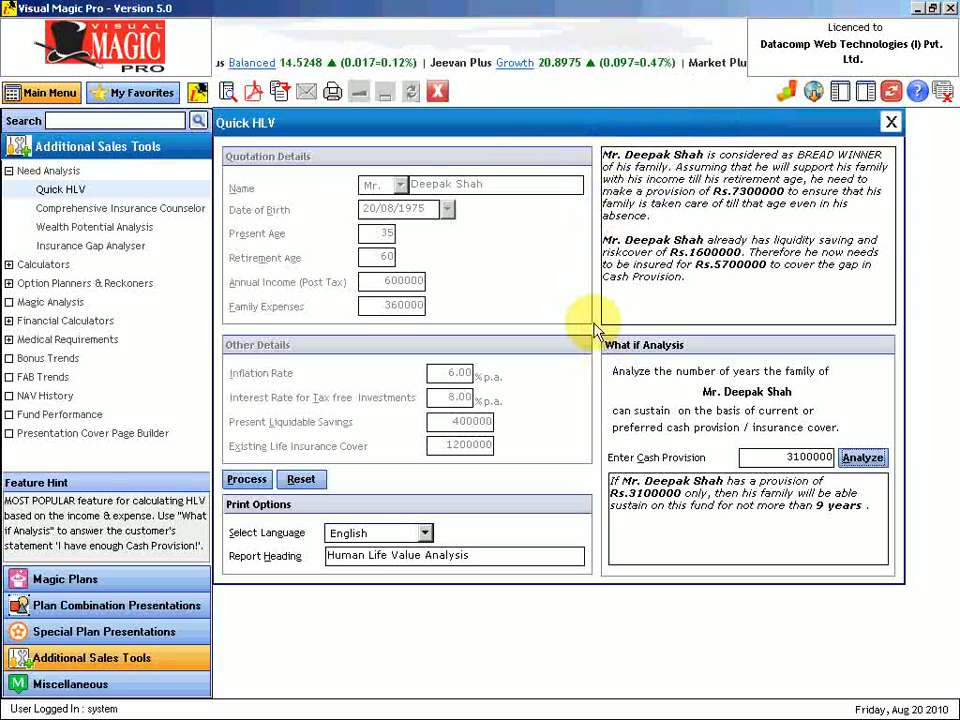